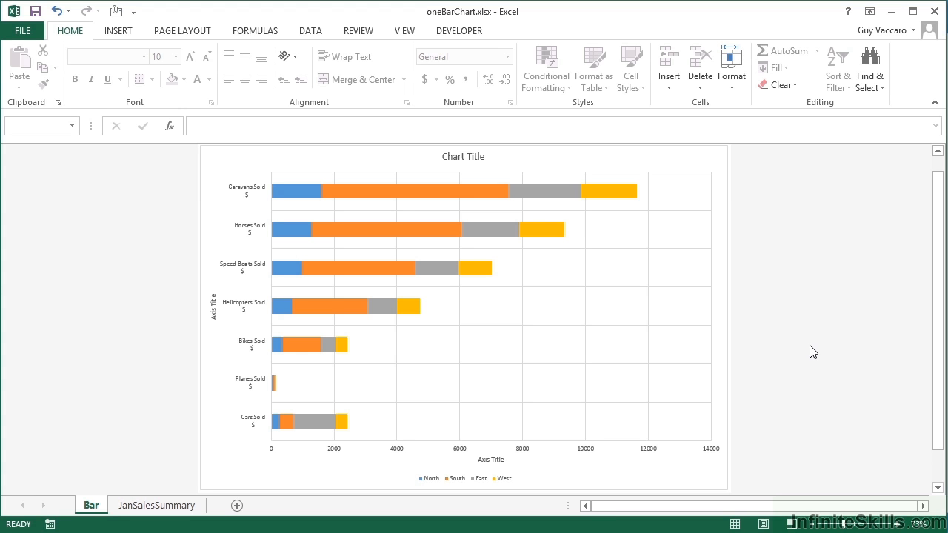
mouse_move(712, 176)
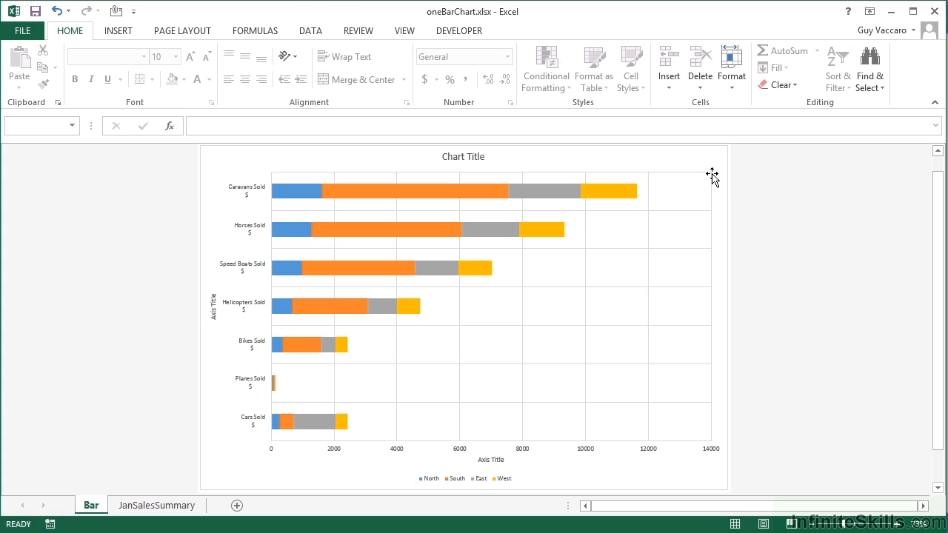
Select the units-sold stacked bar chart and show its Chart Tools Format options
click(654, 271)
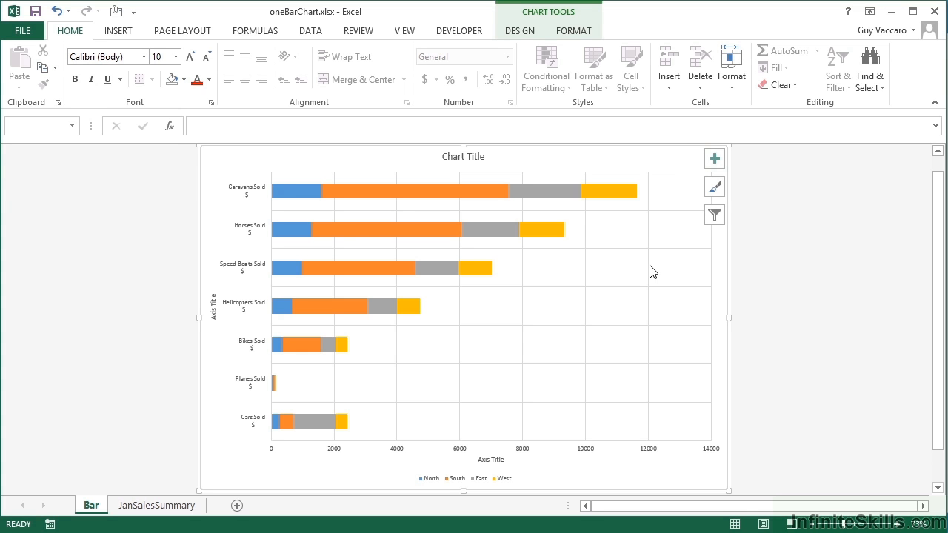
mouse_move(652, 271)
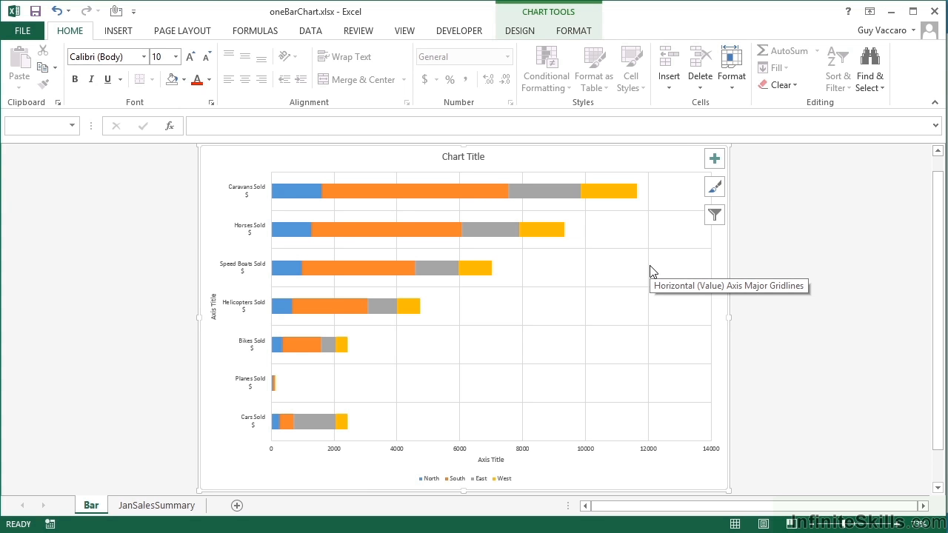
click(573, 31)
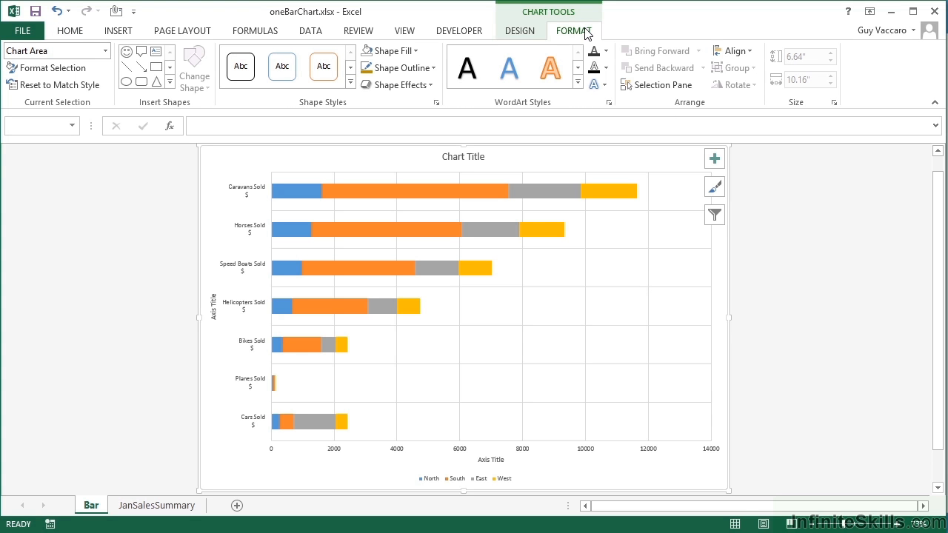
mouse_move(573, 28)
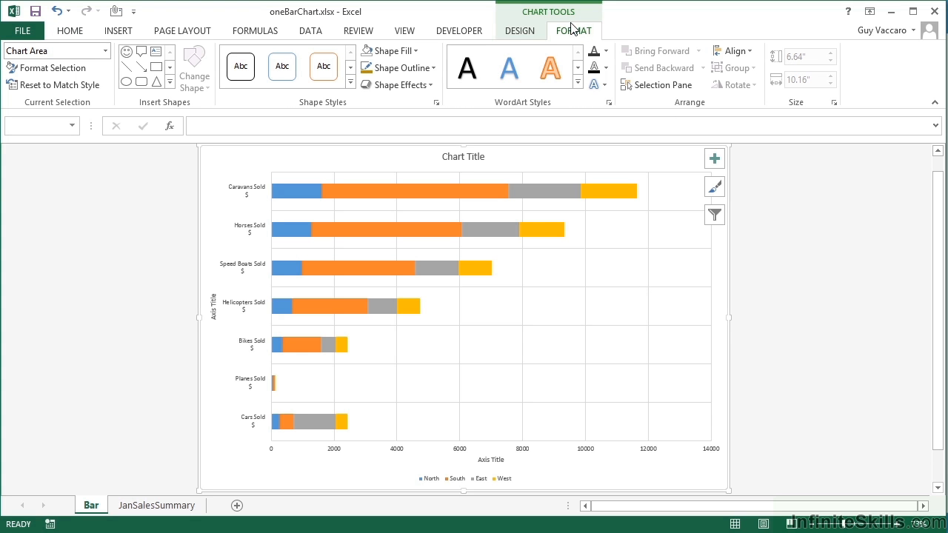
mouse_move(552, 117)
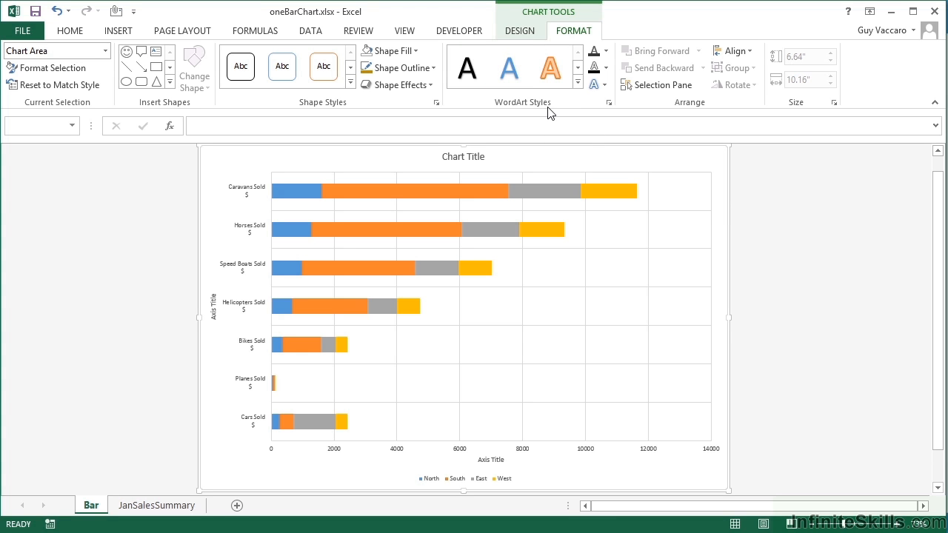
mouse_move(664, 131)
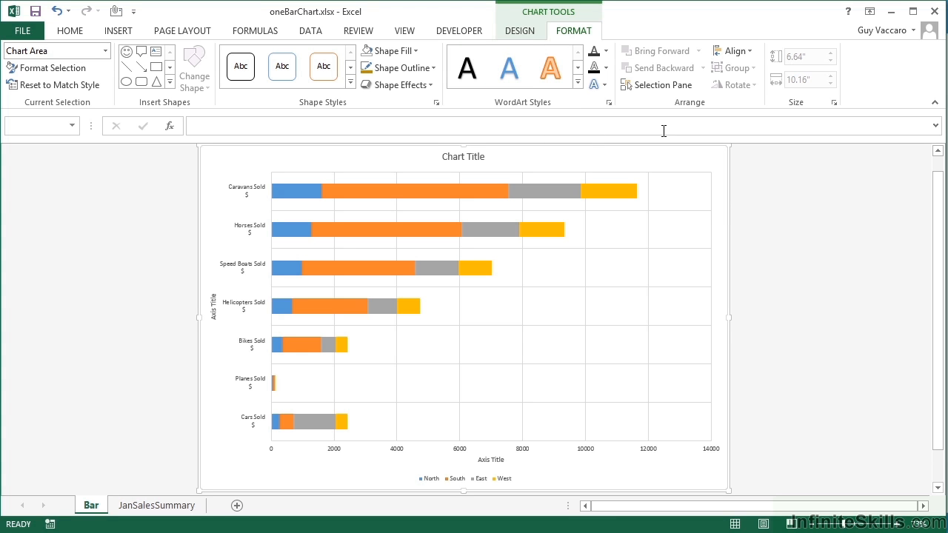
mouse_move(663, 131)
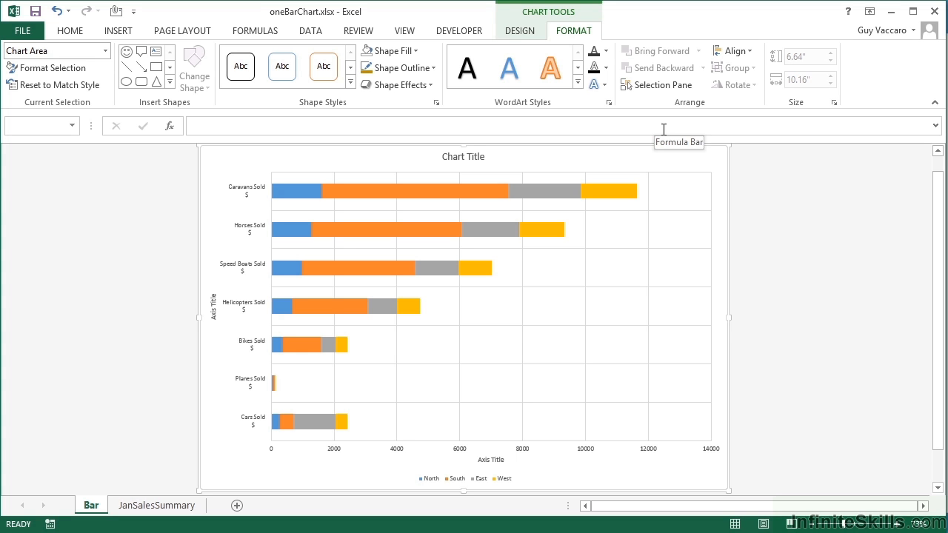
mouse_move(592, 107)
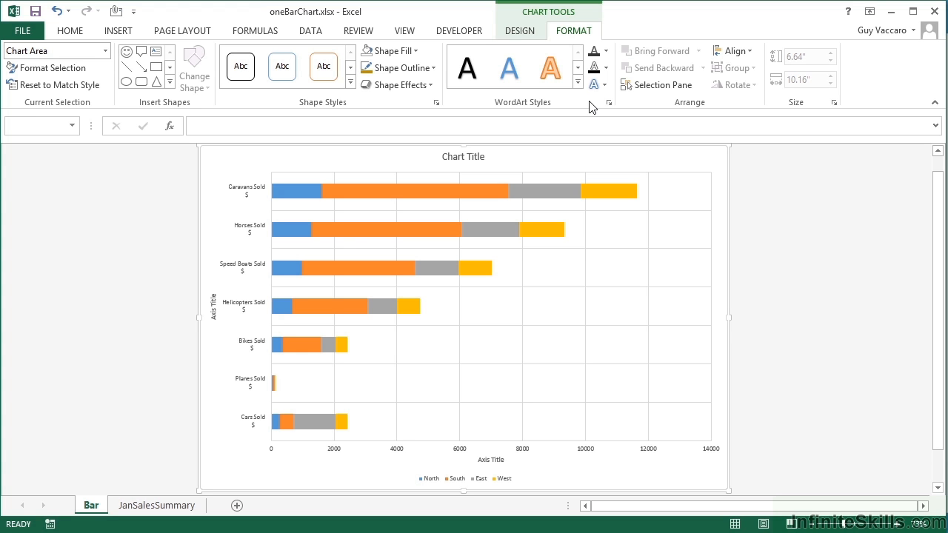
Insert a blue shadowed WordArt text box onto the chart
click(118, 31)
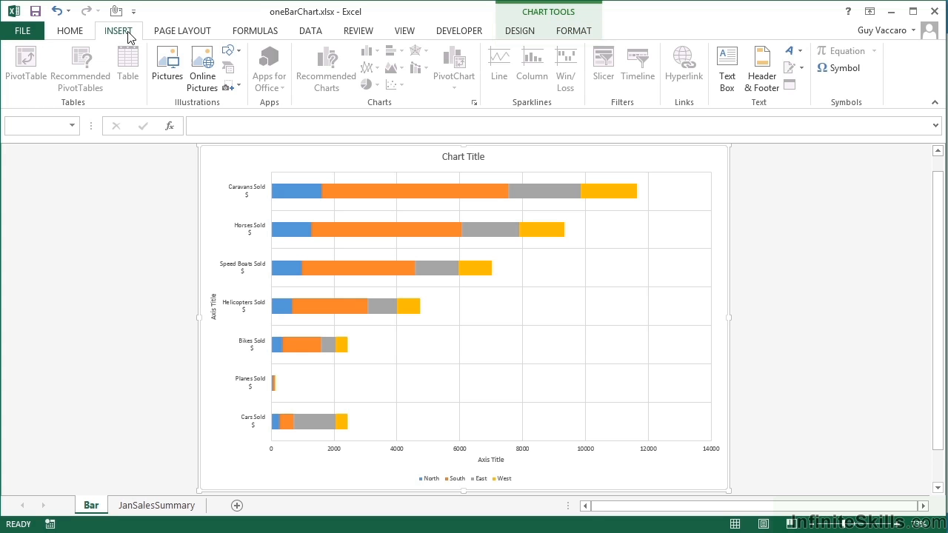
mouse_move(723, 65)
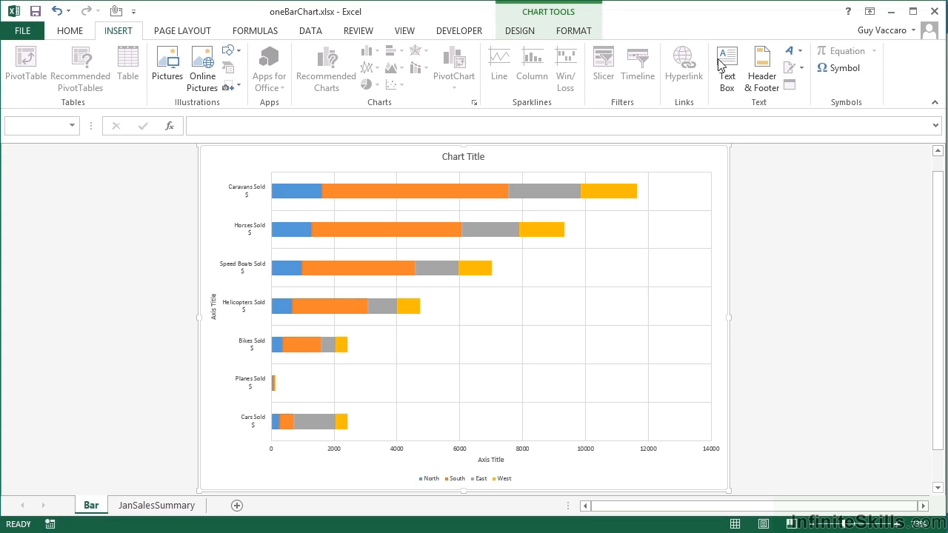
mouse_move(791, 50)
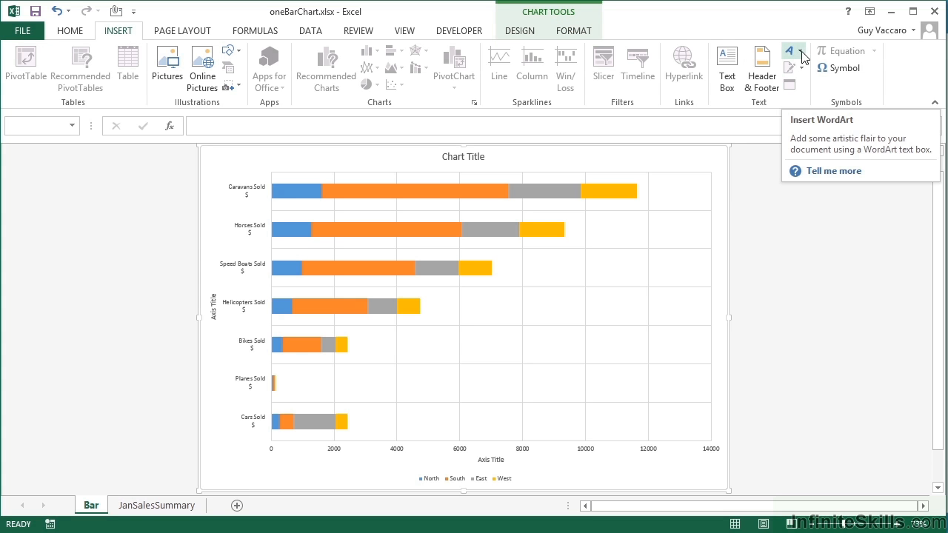
click(789, 51)
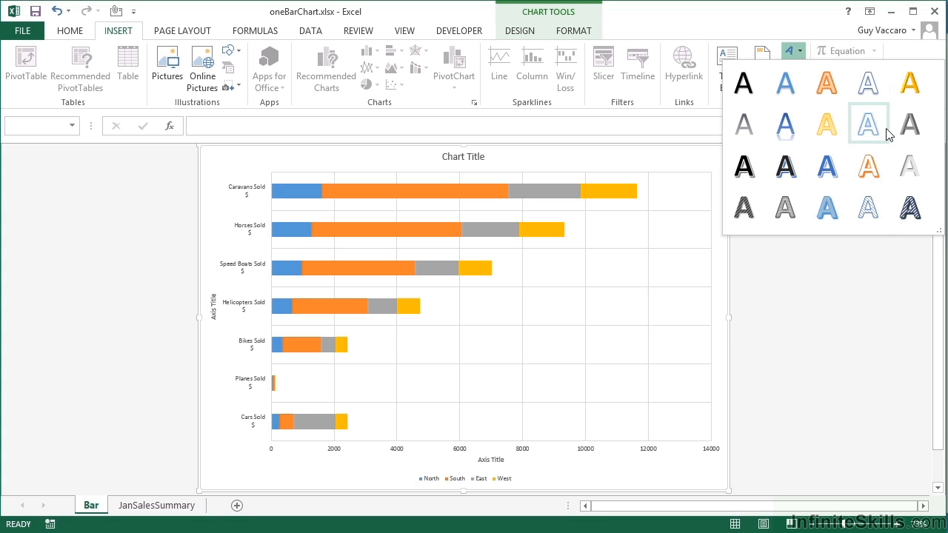
mouse_move(827, 206)
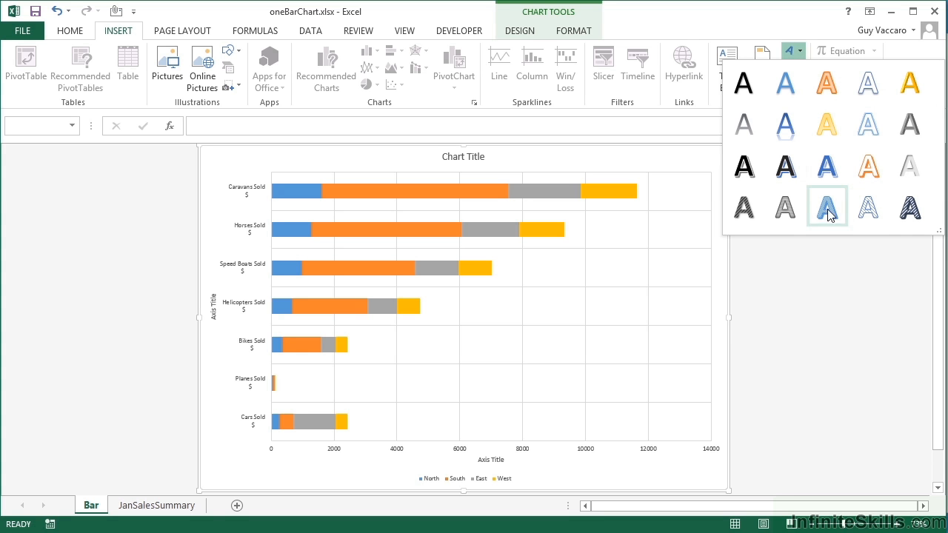
click(827, 206)
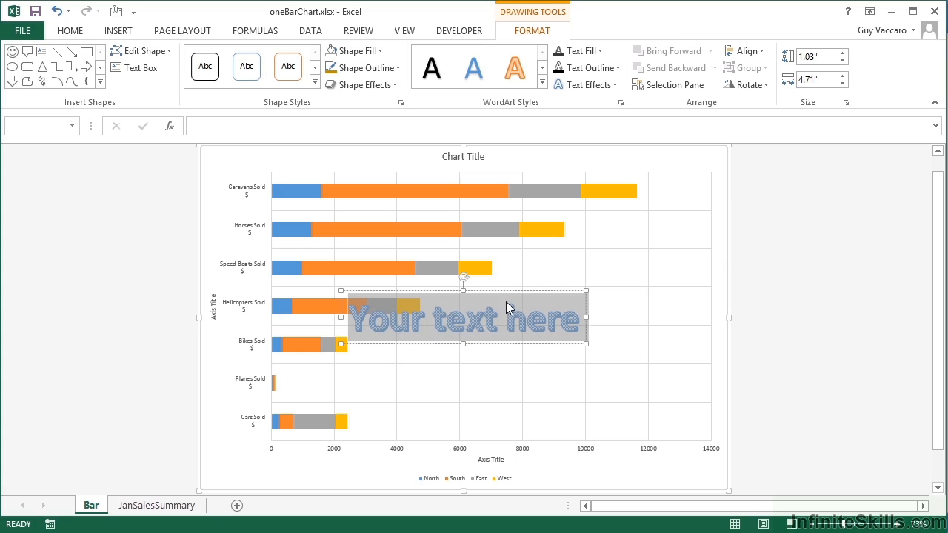
mouse_move(519, 324)
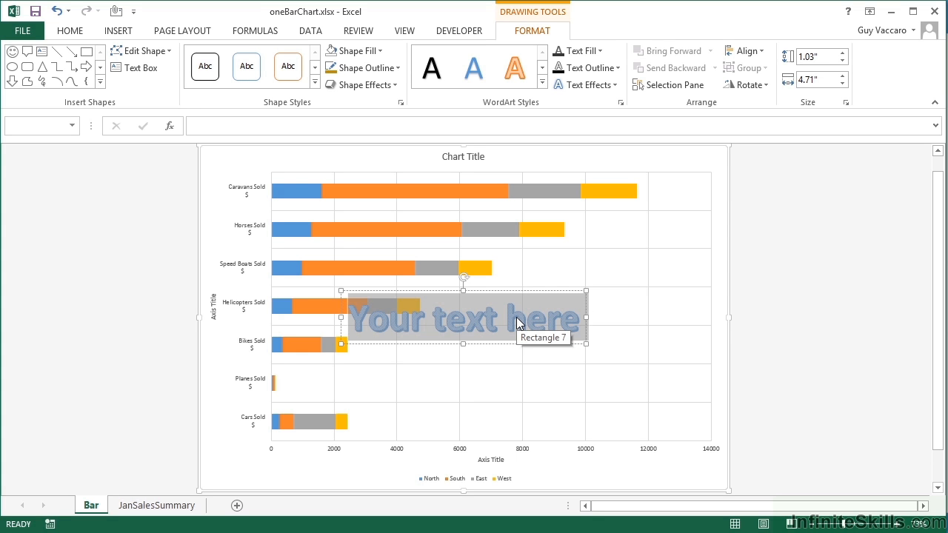
mouse_move(498, 328)
text(My Super C)
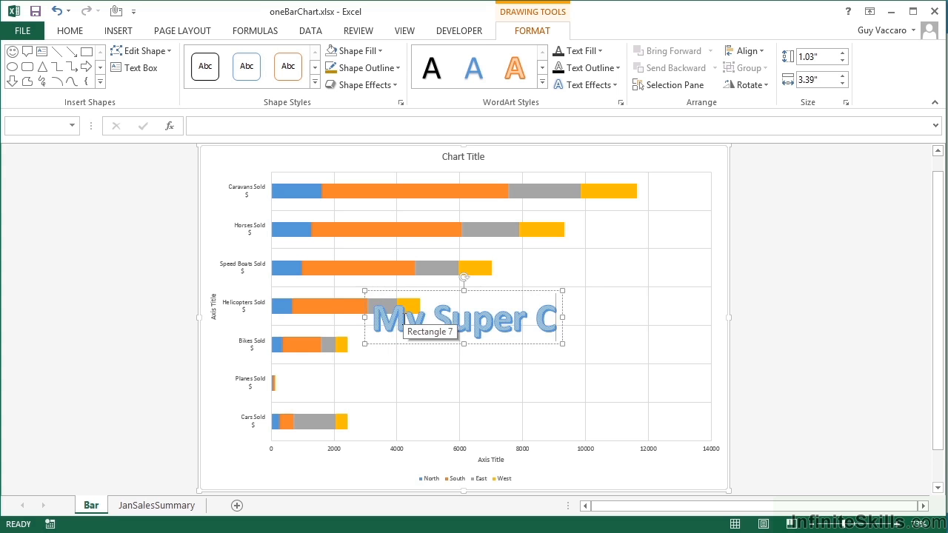
Widen the WordArt to fit 'My Super Chart' on one line and apply a grey shadowed style
drag(563, 319, 596, 318)
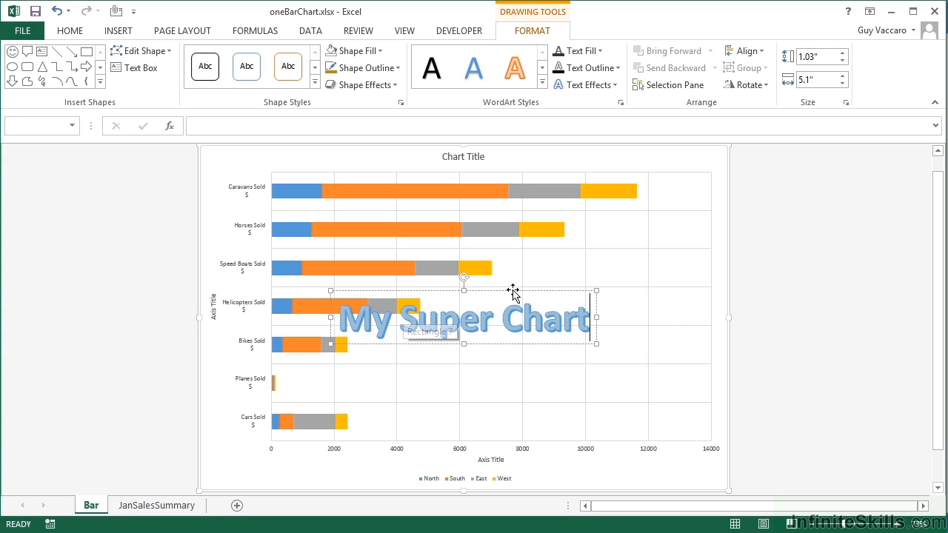
mouse_move(514, 291)
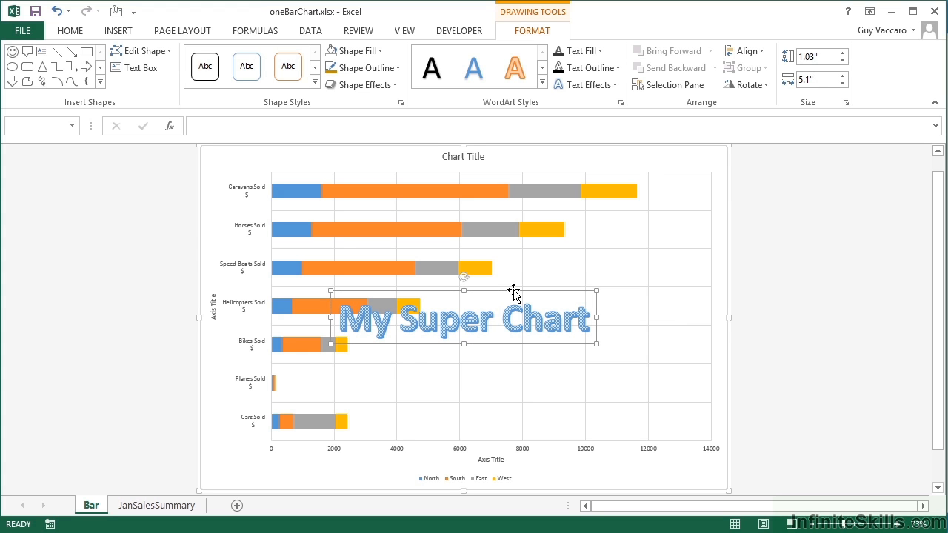
mouse_move(543, 35)
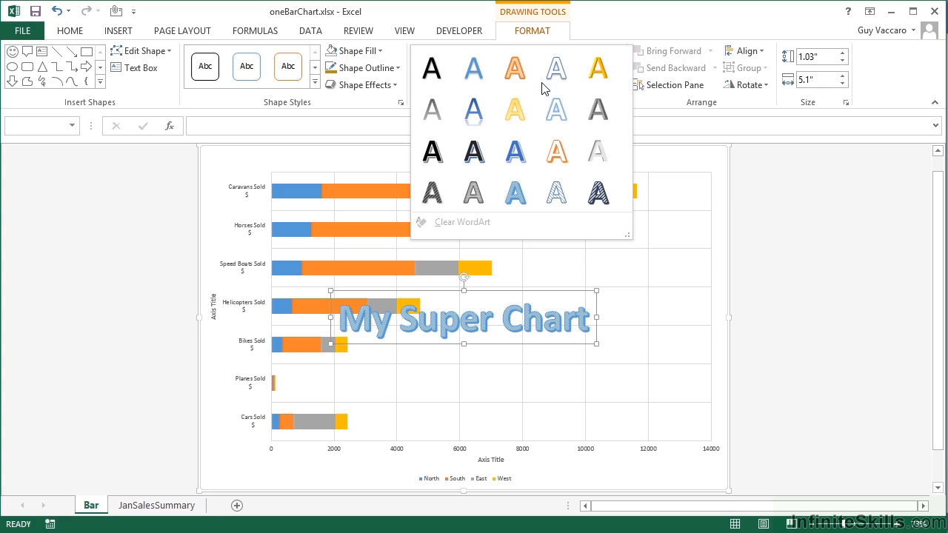
mouse_move(474, 149)
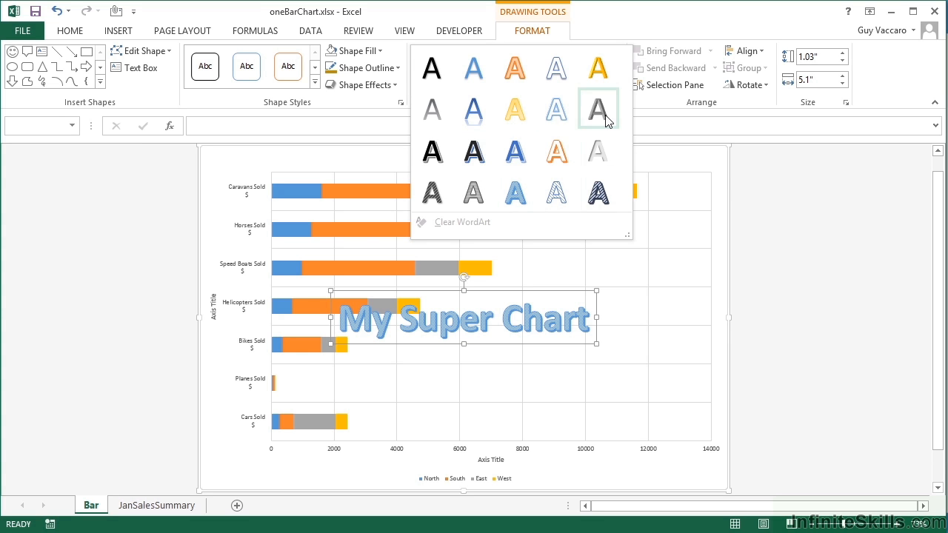
click(597, 109)
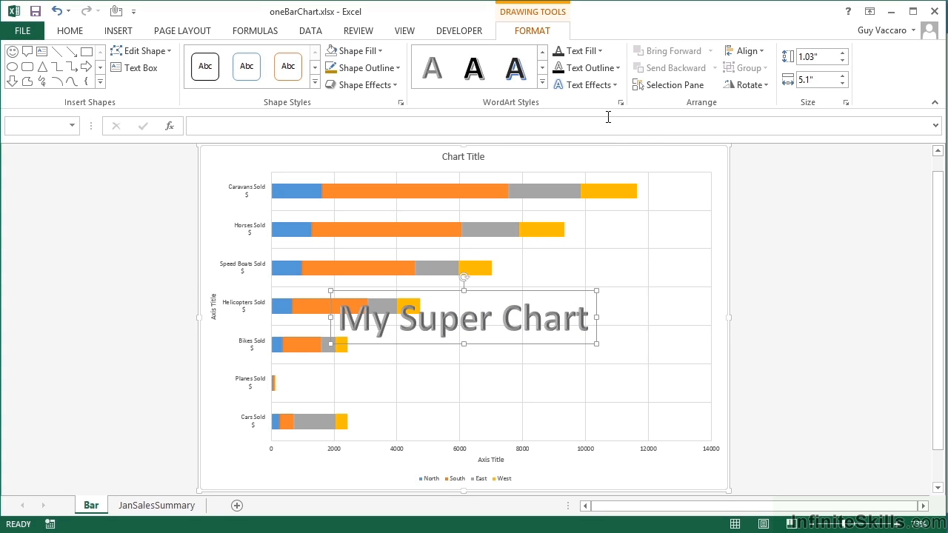
mouse_move(607, 116)
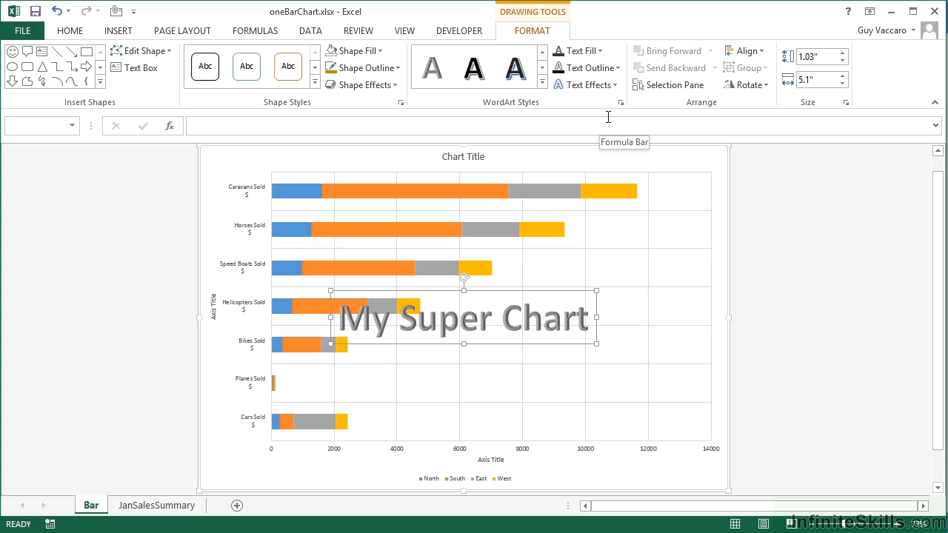
mouse_move(580, 50)
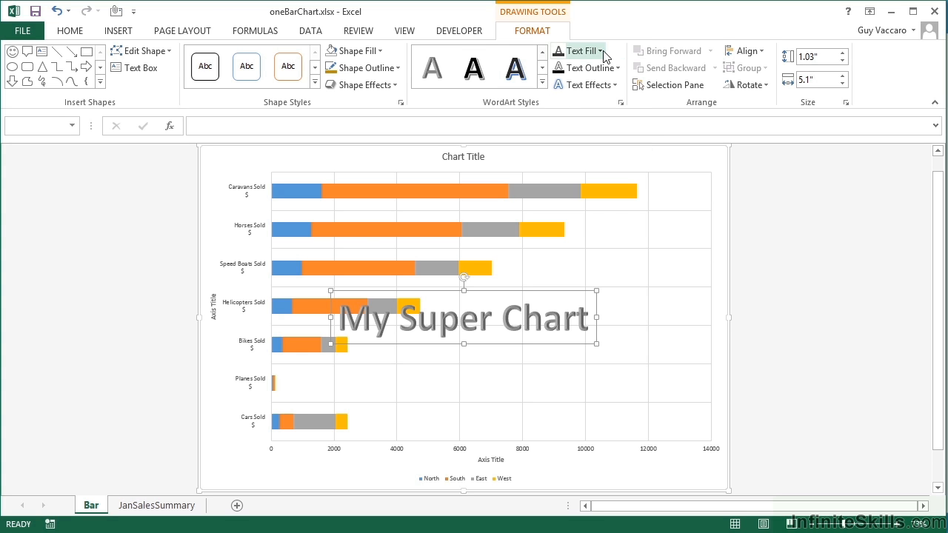
Give the WordArt an orange text fill and a 3 pt gold text outline
click(602, 51)
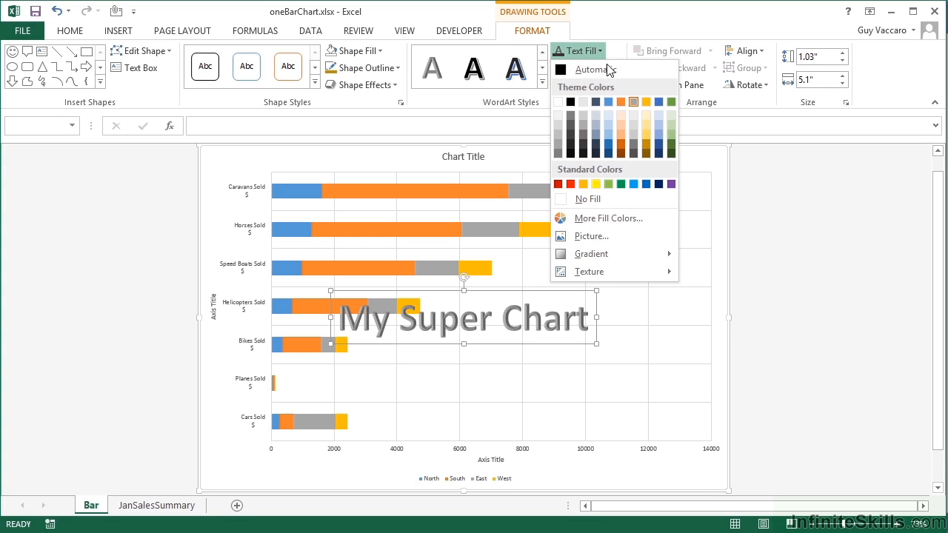
mouse_move(617, 138)
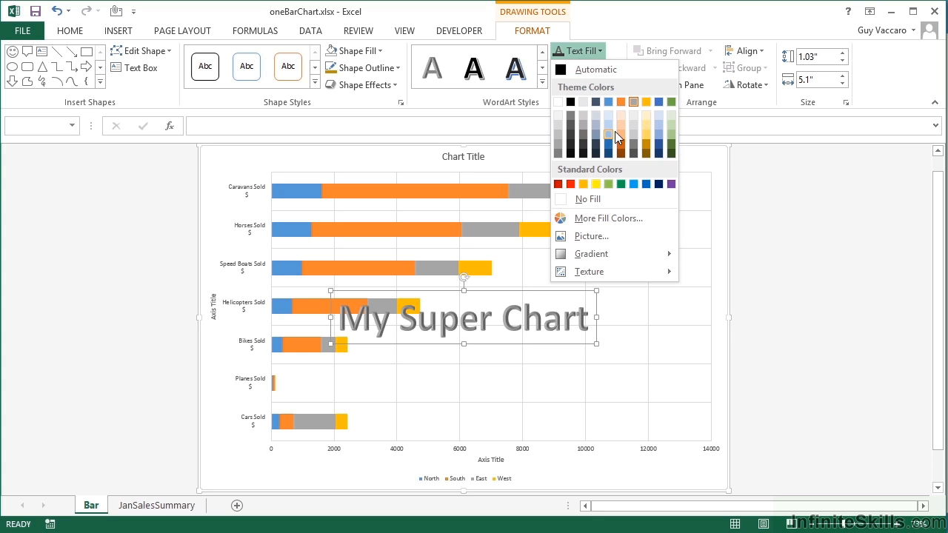
mouse_move(621, 146)
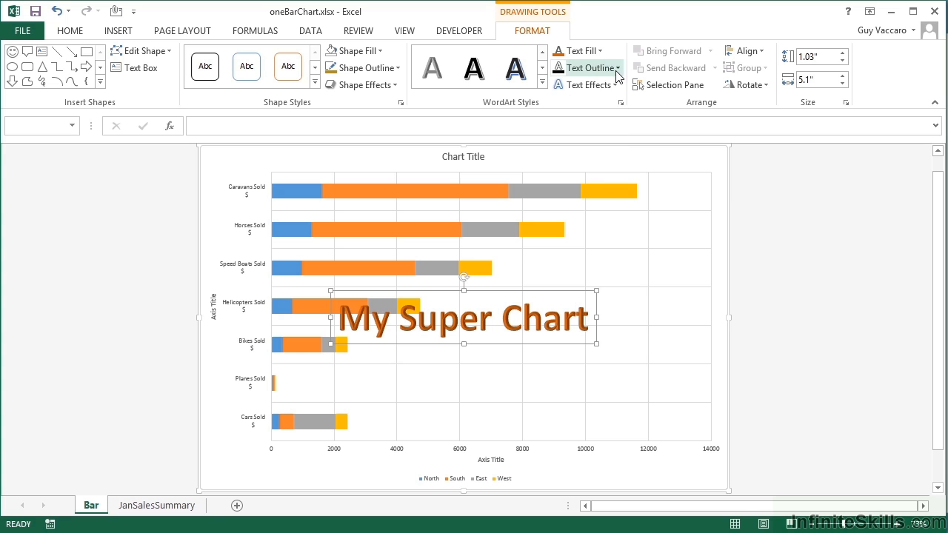
click(591, 67)
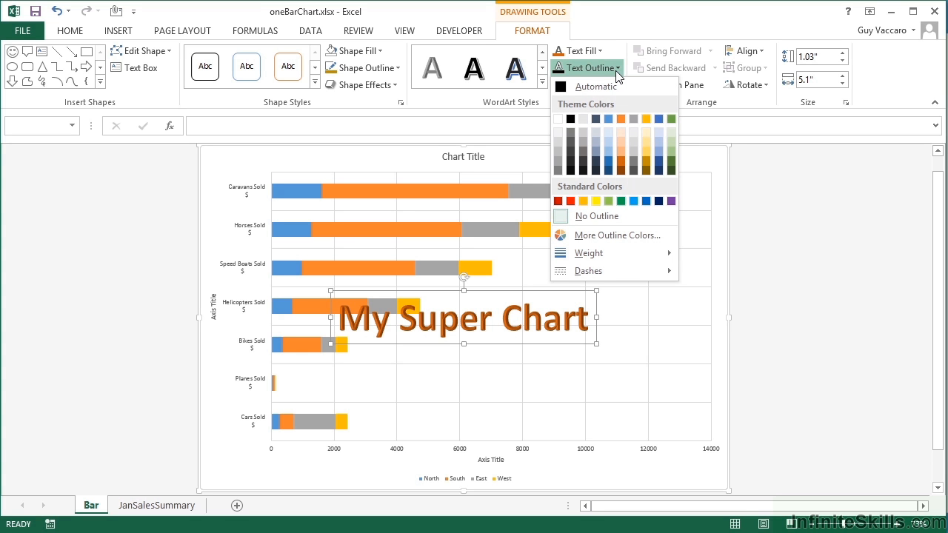
mouse_move(646, 161)
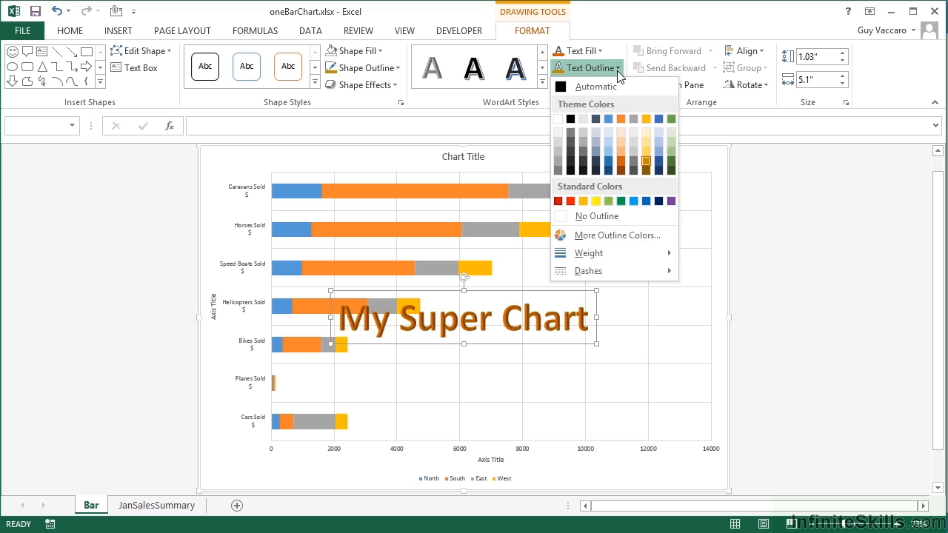
click(589, 253)
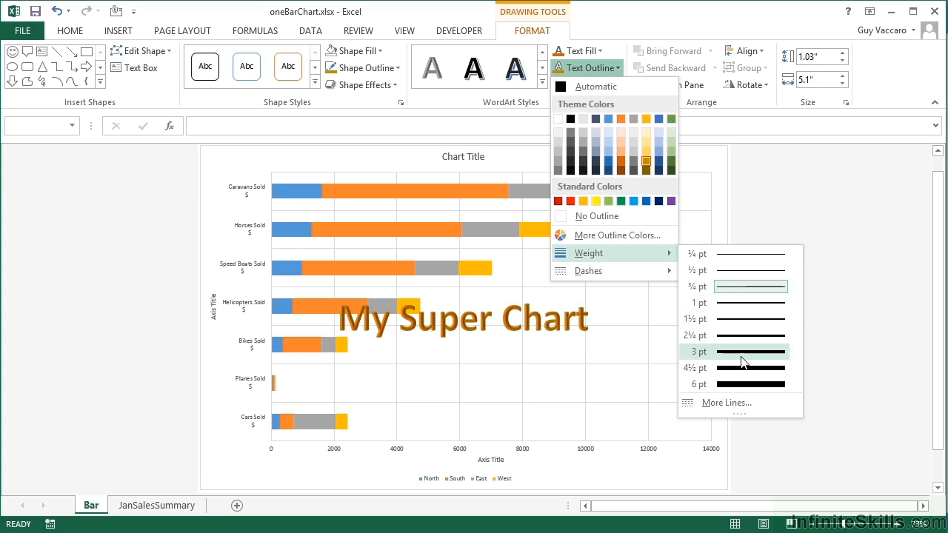
click(697, 351)
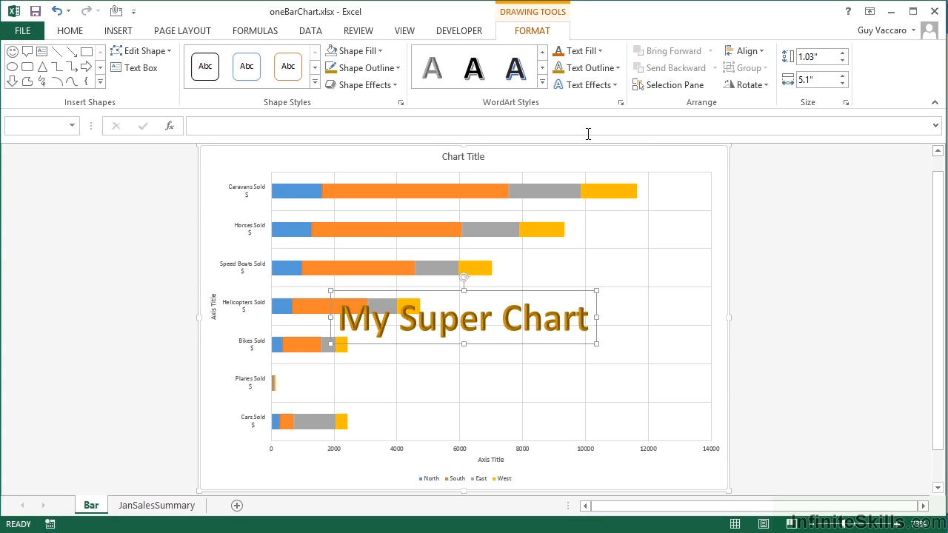
click(588, 270)
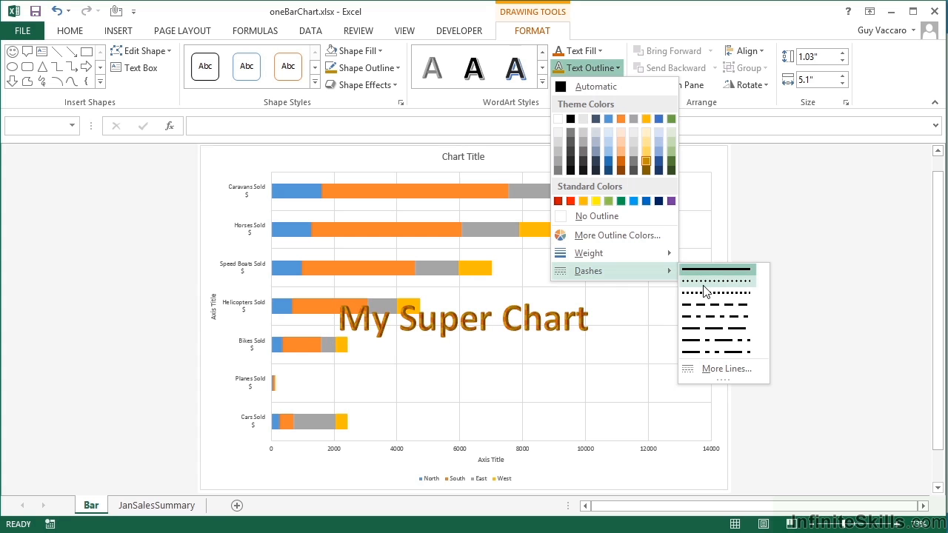
mouse_move(715, 293)
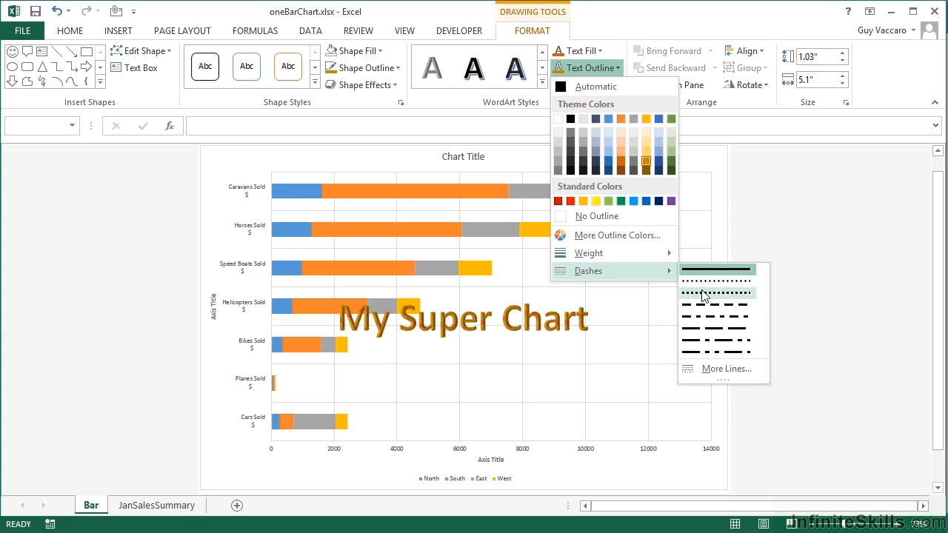
mouse_move(704, 311)
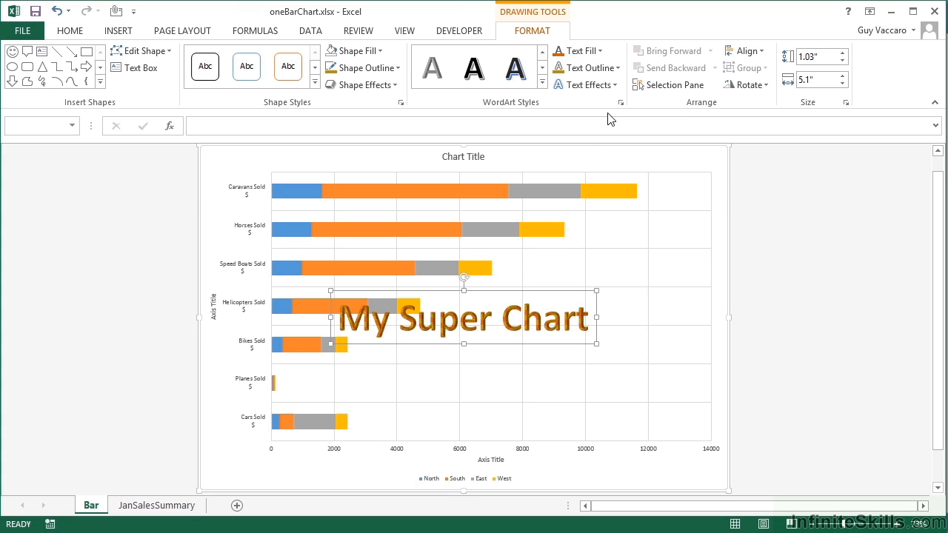
Add a reflection beneath the WordArt and apply a bevel to its letters
click(584, 85)
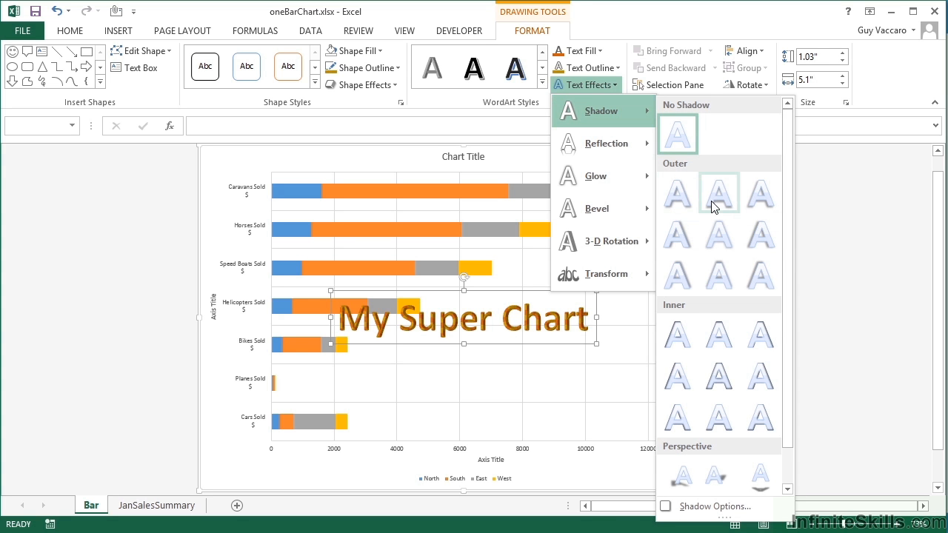
mouse_move(676, 417)
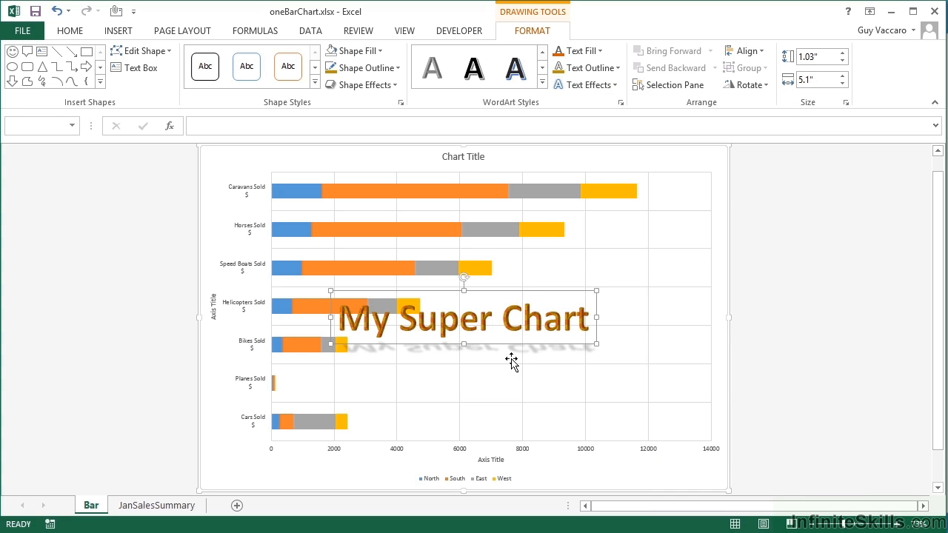
click(586, 84)
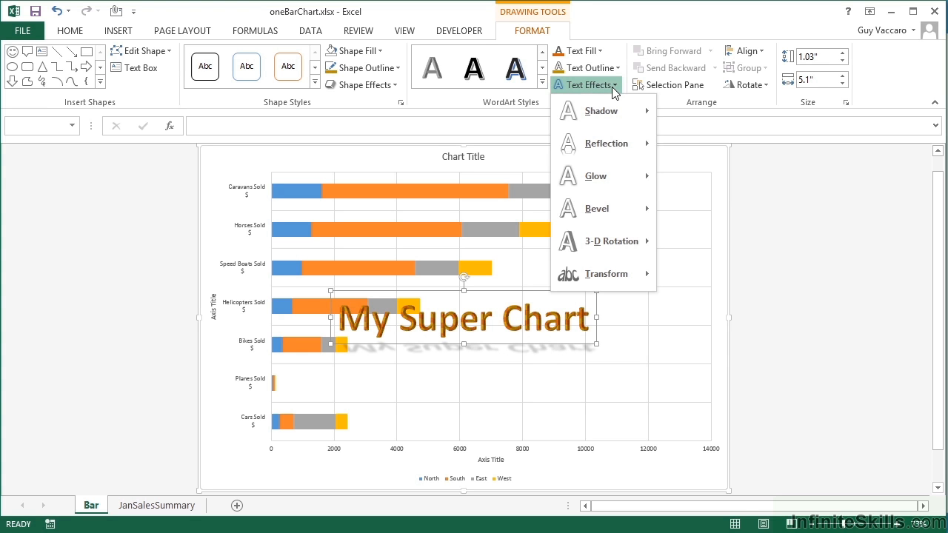
mouse_move(606, 143)
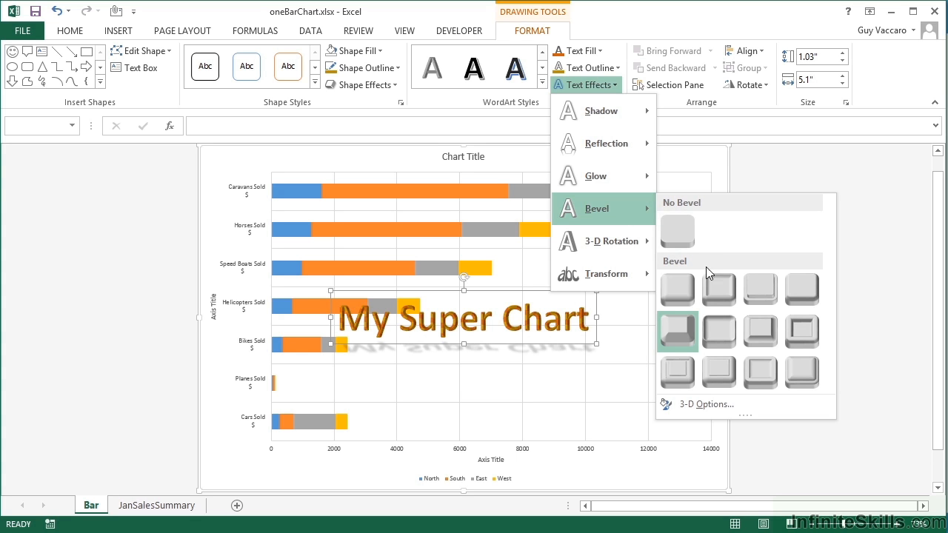
click(677, 289)
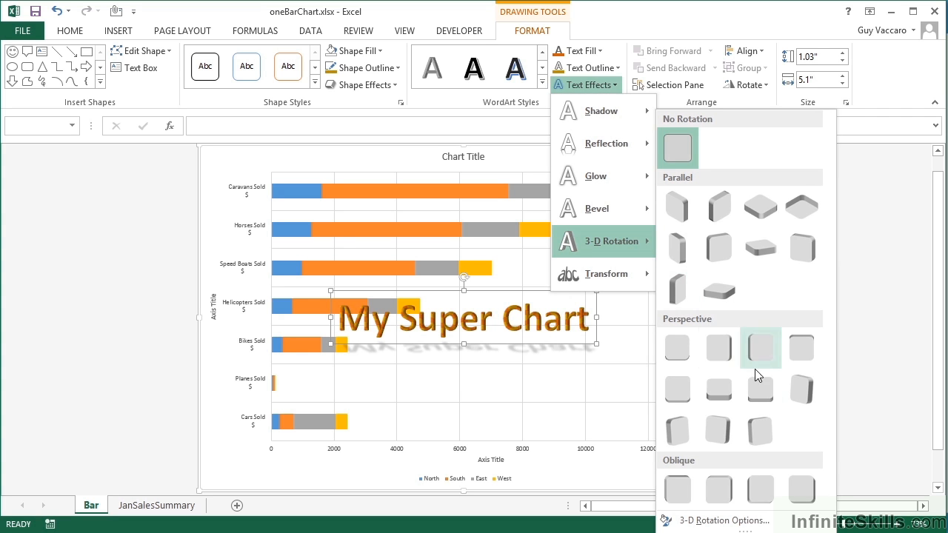
Tilt the WordArt with a perspective 3-D rotation and browse the Transform warp shapes
click(760, 347)
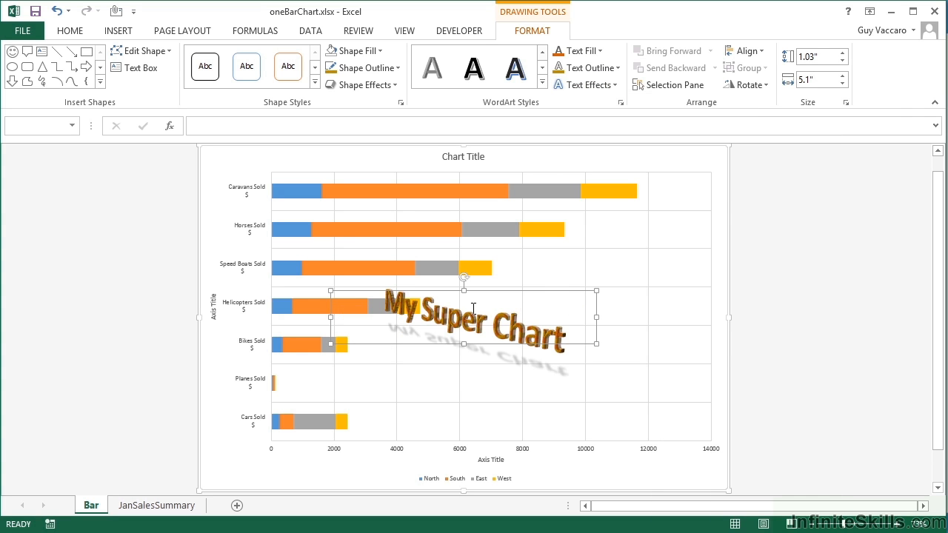
mouse_move(585, 84)
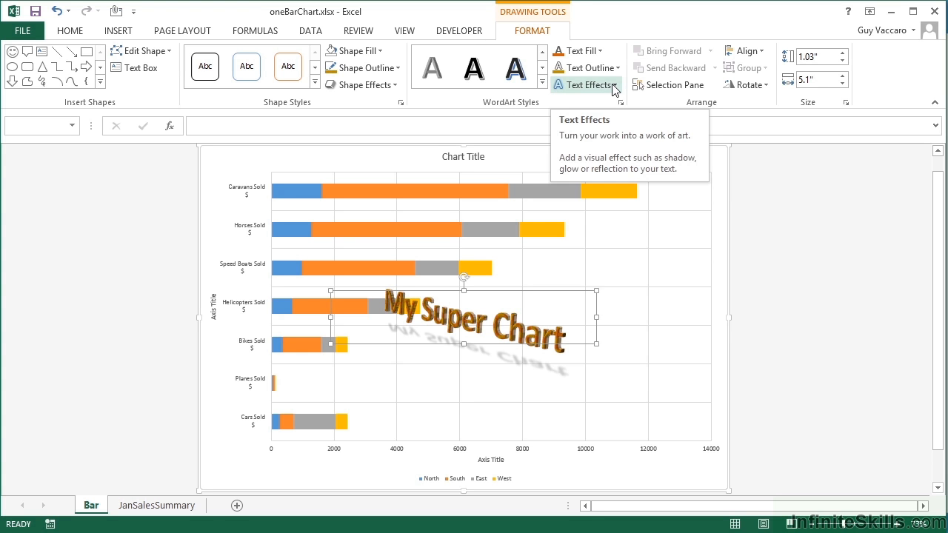
click(586, 85)
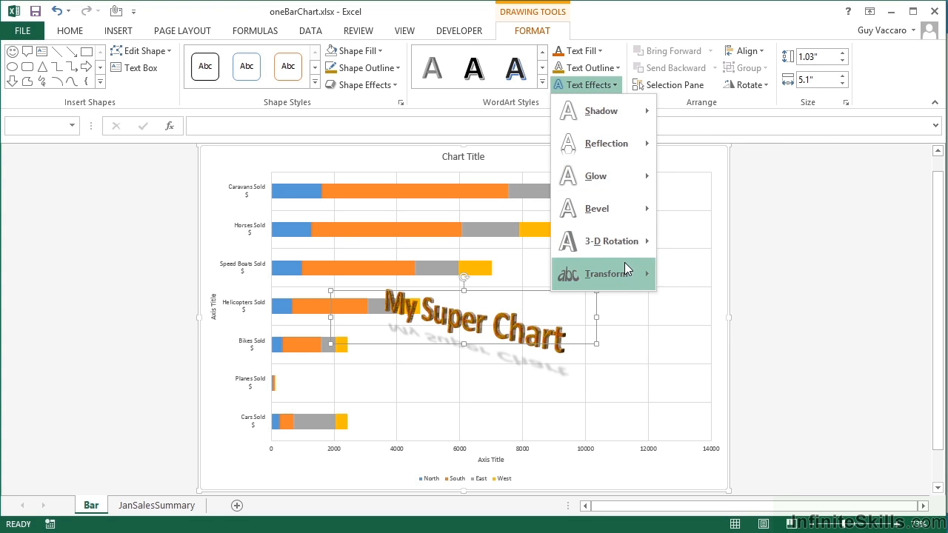
click(601, 273)
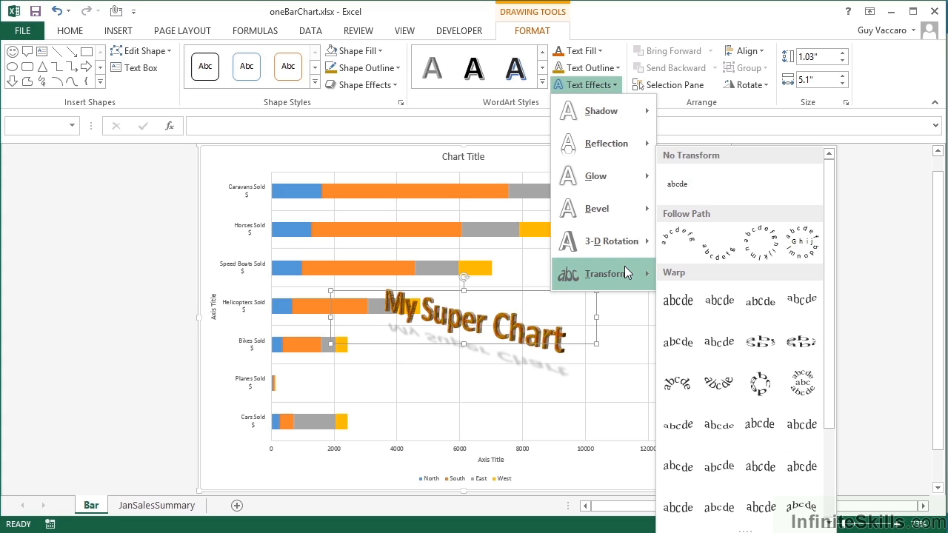
mouse_move(663, 289)
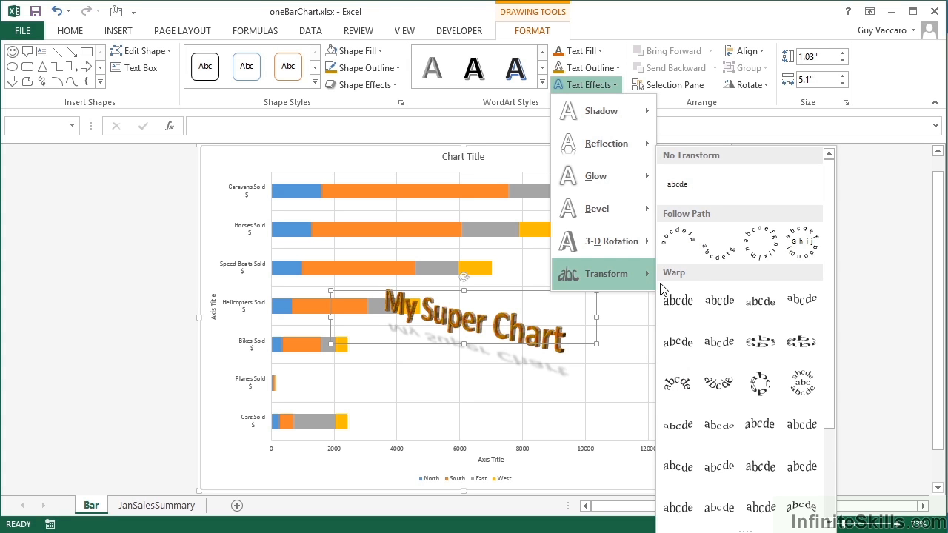
mouse_move(719, 300)
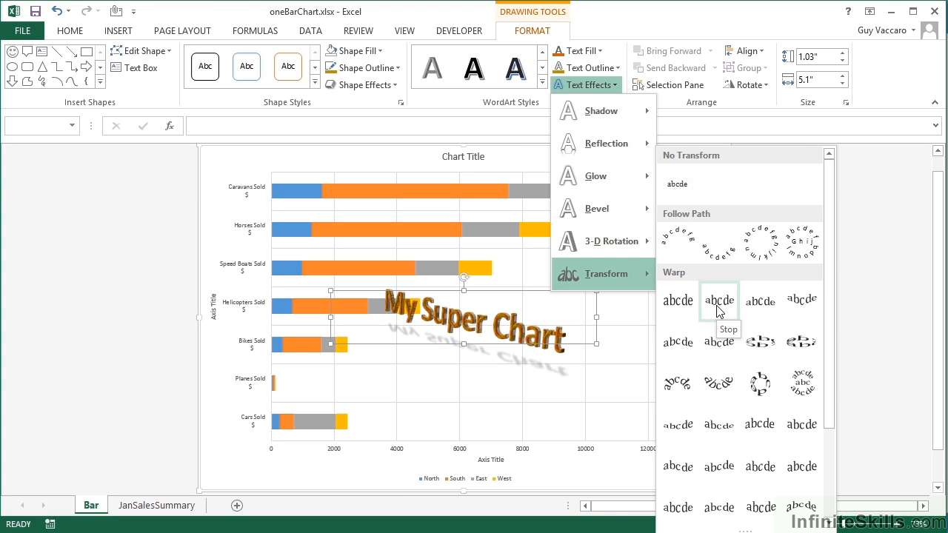
mouse_move(760, 302)
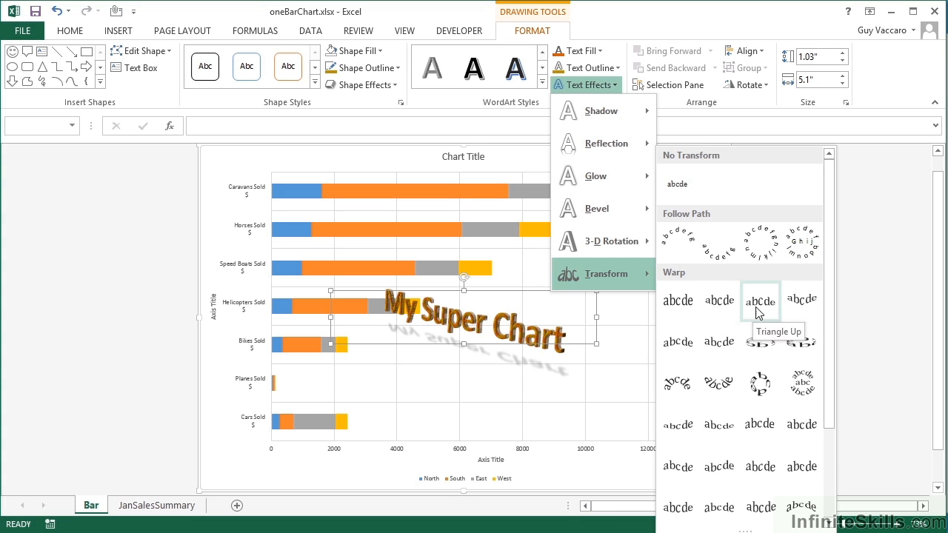
mouse_move(802, 302)
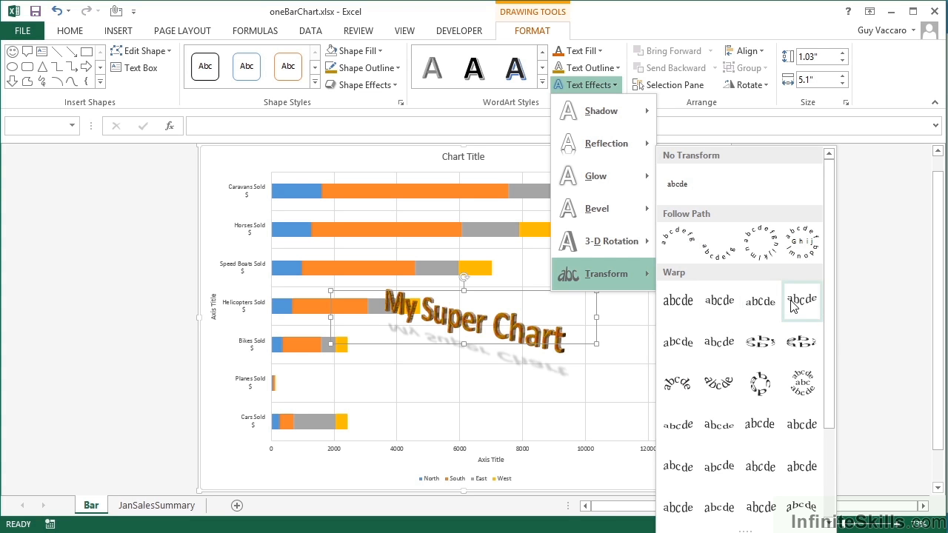
mouse_move(678, 342)
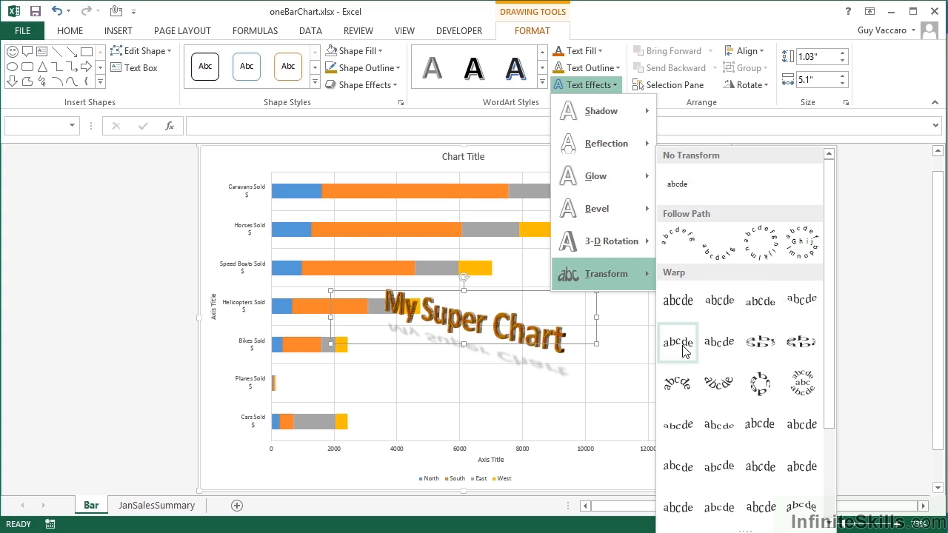
mouse_move(802, 384)
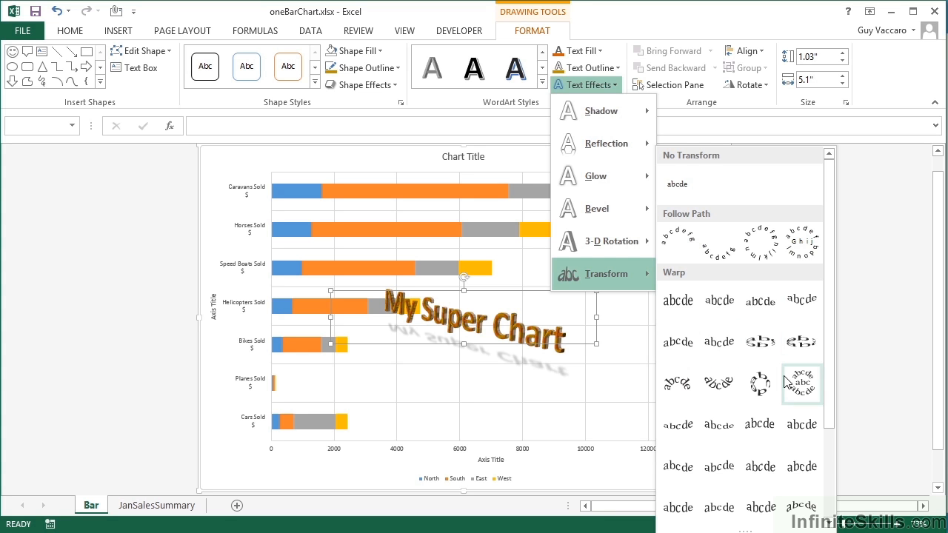
mouse_move(678, 426)
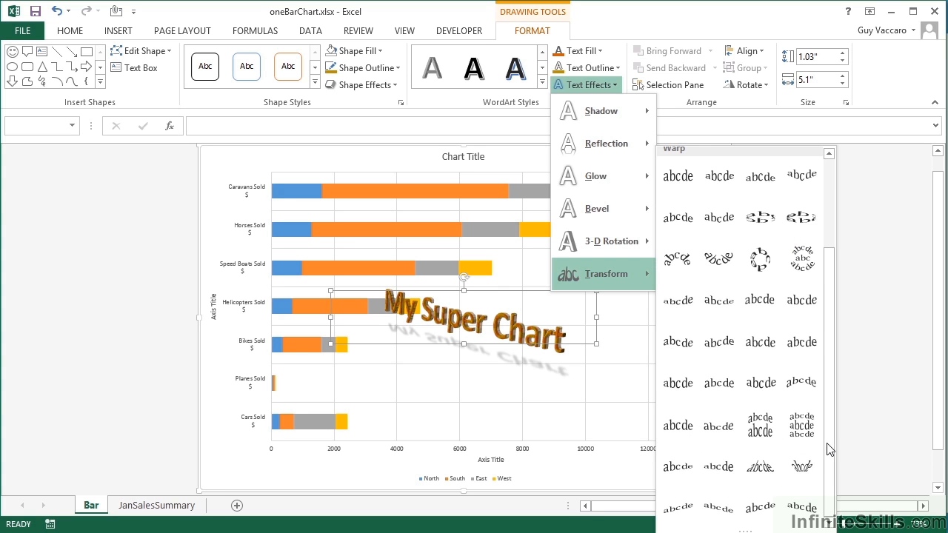
mouse_move(760, 466)
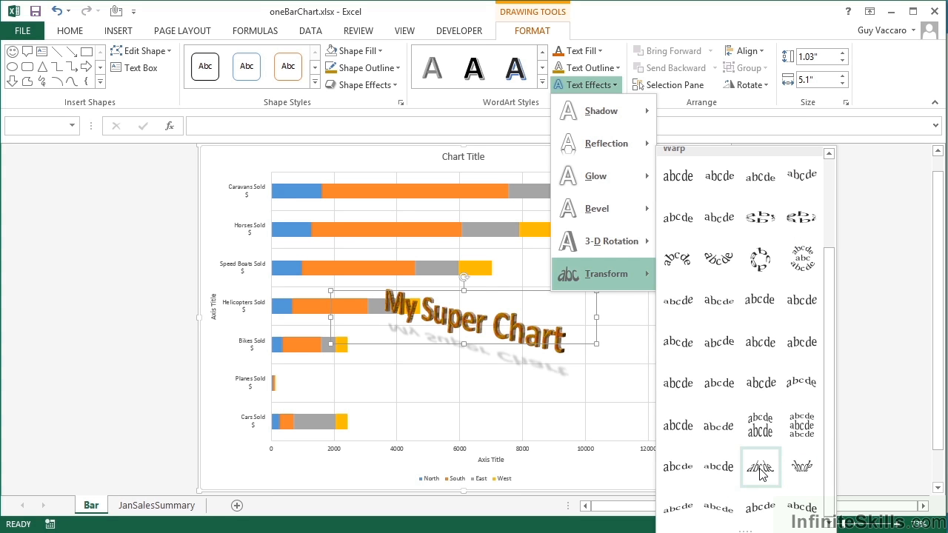
mouse_move(760, 468)
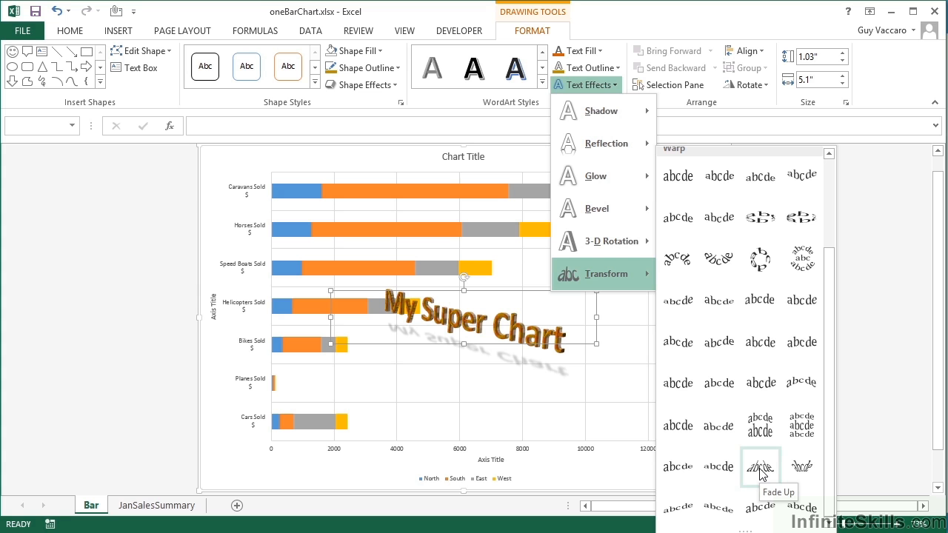
mouse_move(719, 467)
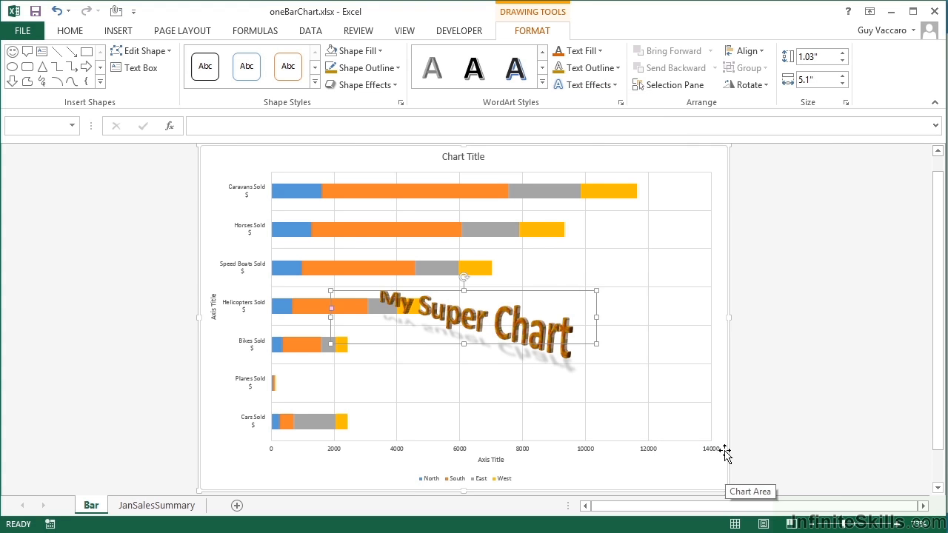
mouse_move(555, 371)
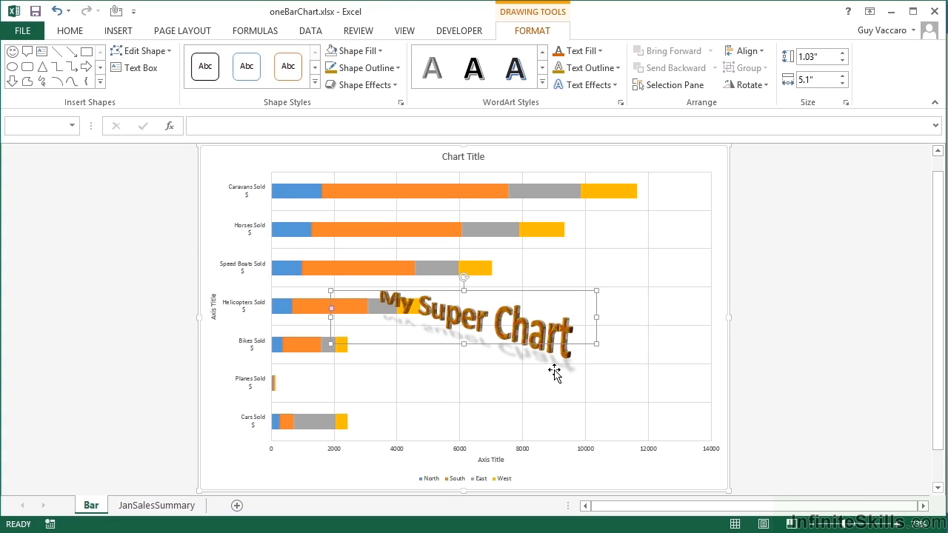
mouse_move(555, 371)
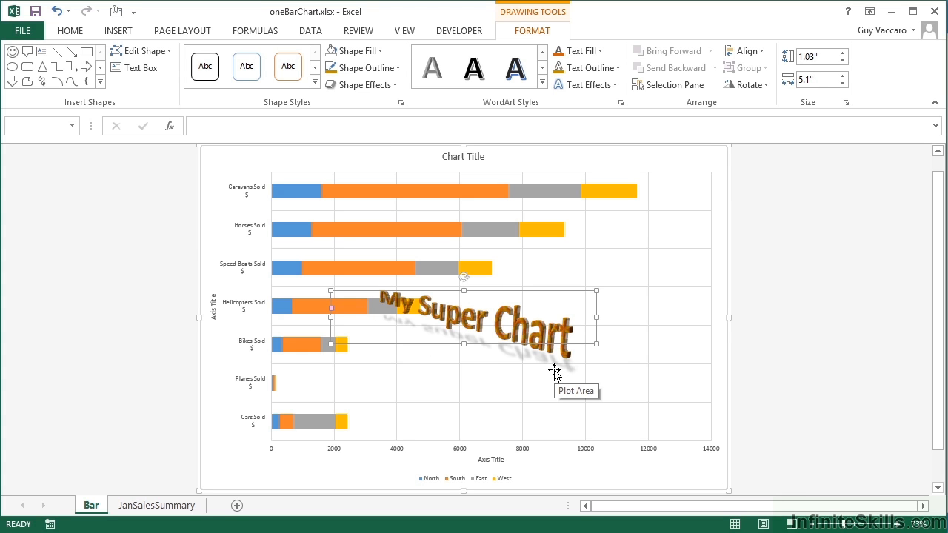
mouse_move(515, 371)
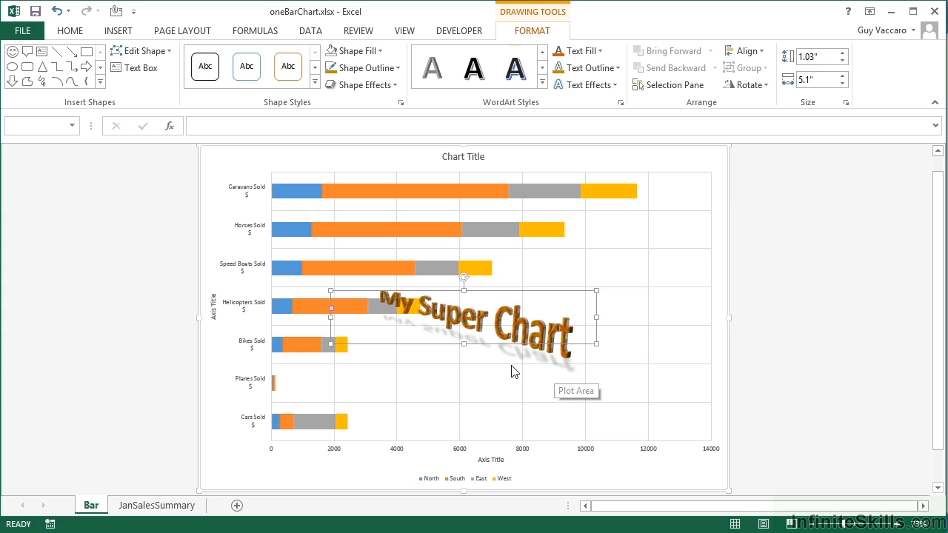
Move the warped WordArt to the chart's lower right and reselect it
drag(489, 326, 506, 375)
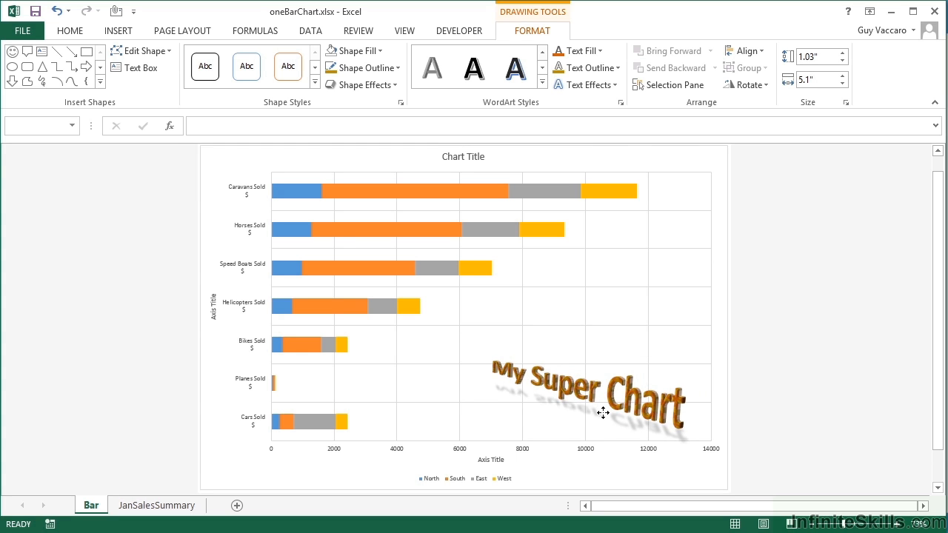
click(604, 400)
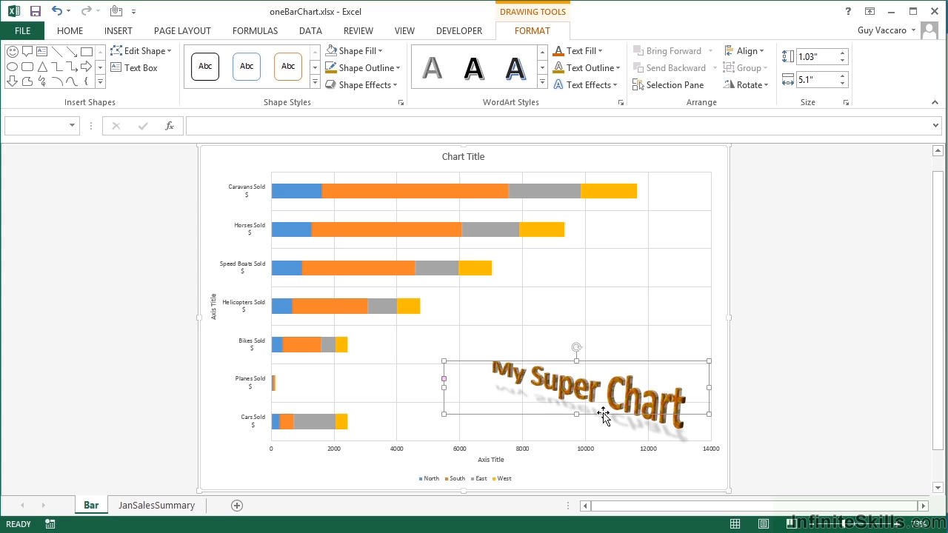
mouse_move(608, 373)
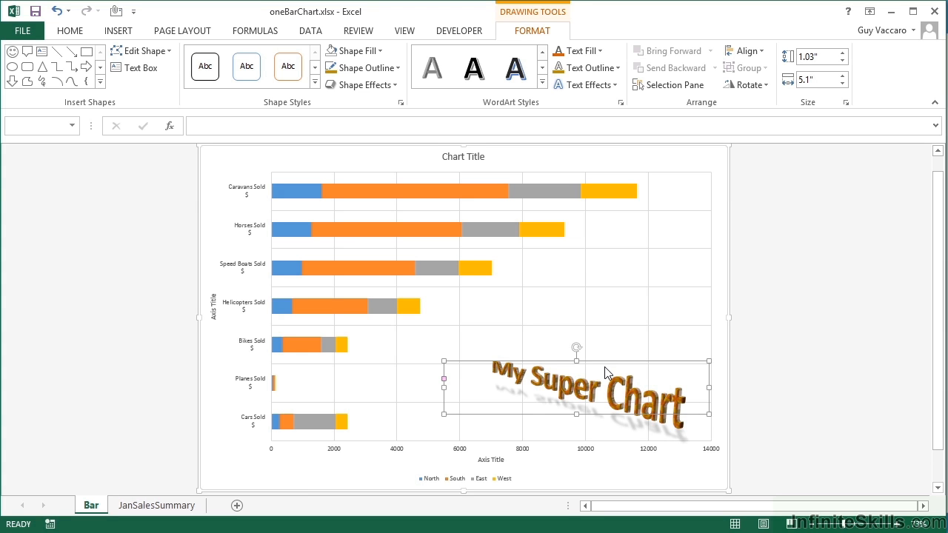
mouse_move(592, 107)
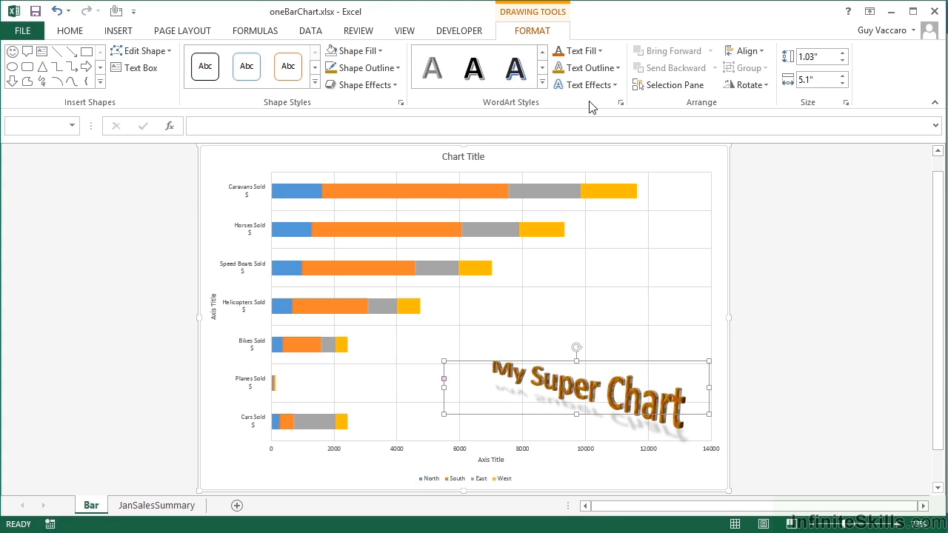
mouse_move(586, 85)
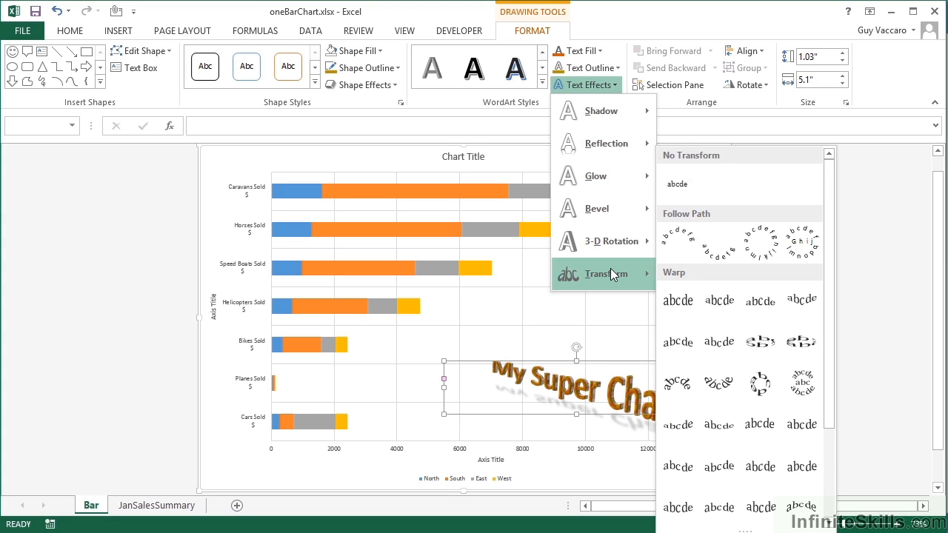
mouse_move(611, 241)
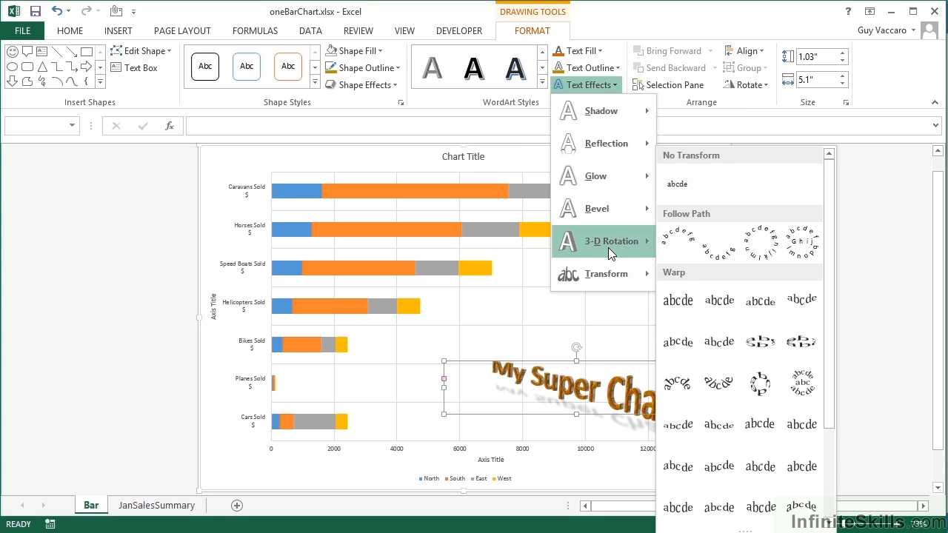
click(613, 241)
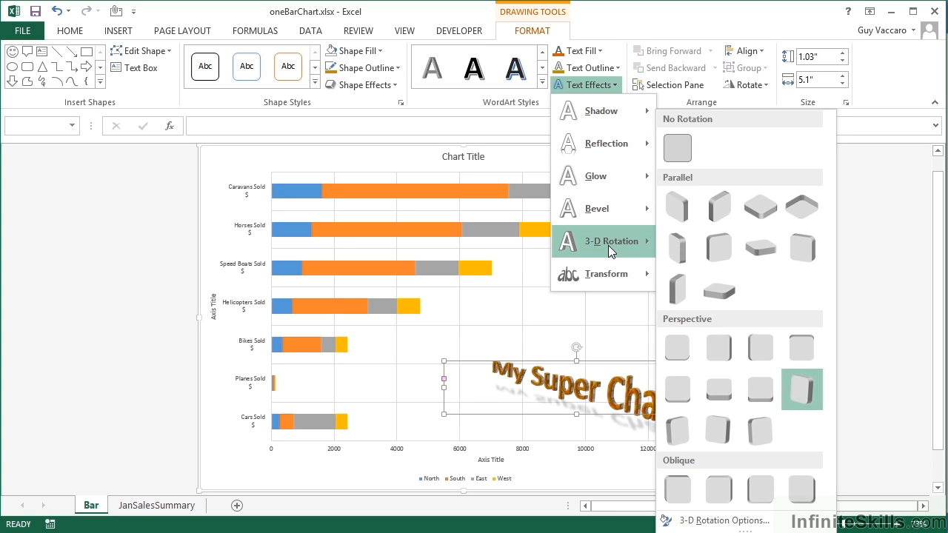
mouse_move(718, 289)
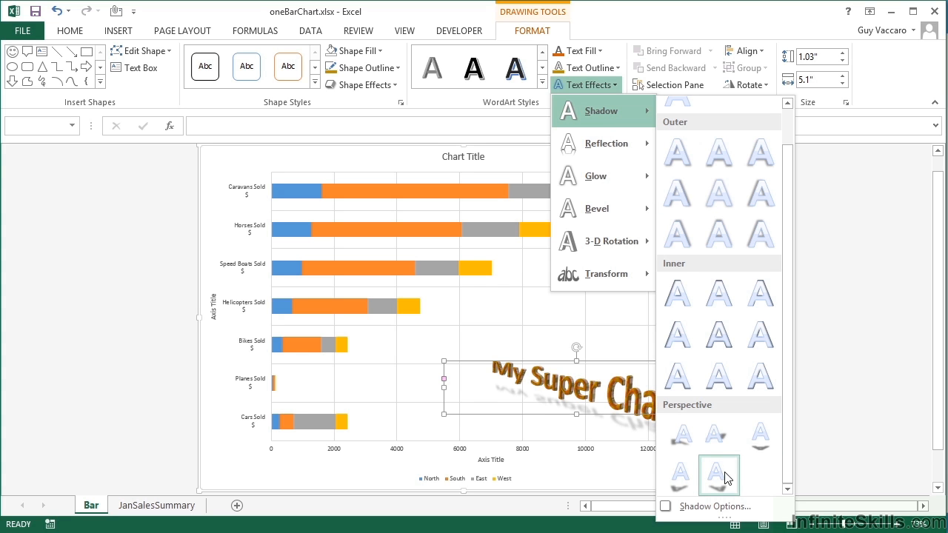
mouse_move(677, 292)
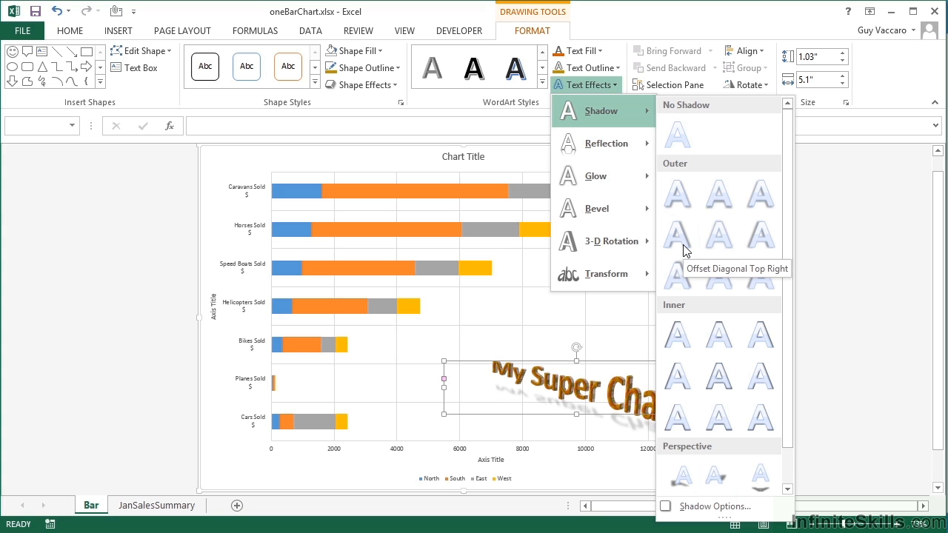
mouse_move(608, 89)
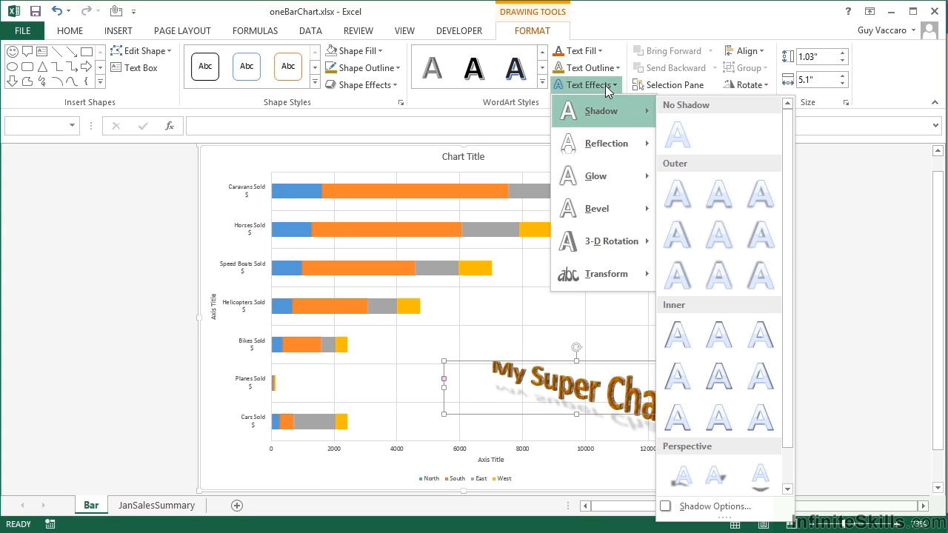
mouse_move(586, 84)
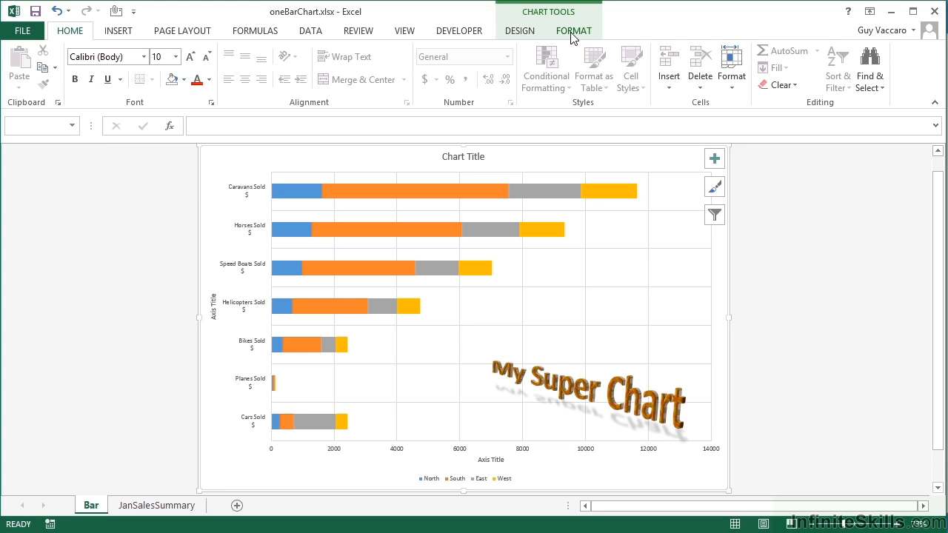
Select the whole chart and browse text fill, outline and effect options
click(574, 31)
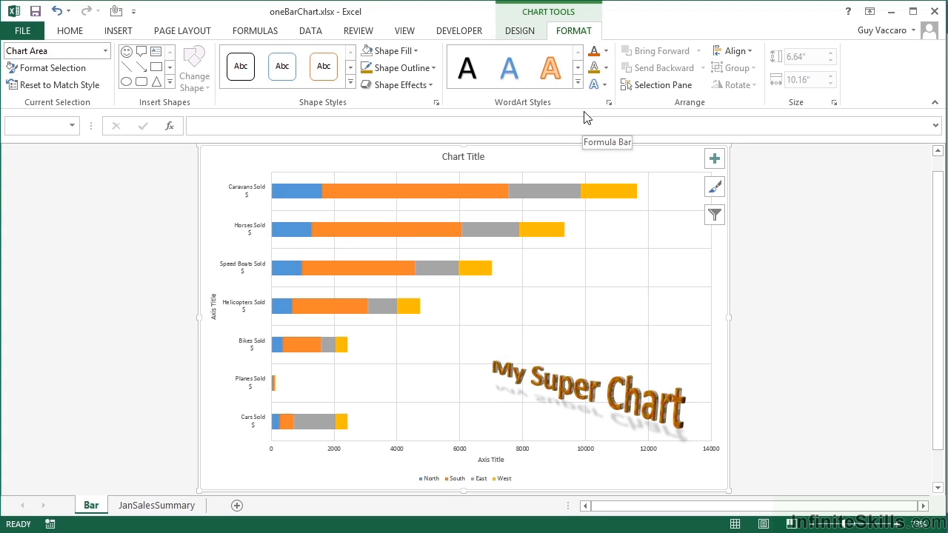
mouse_move(665, 163)
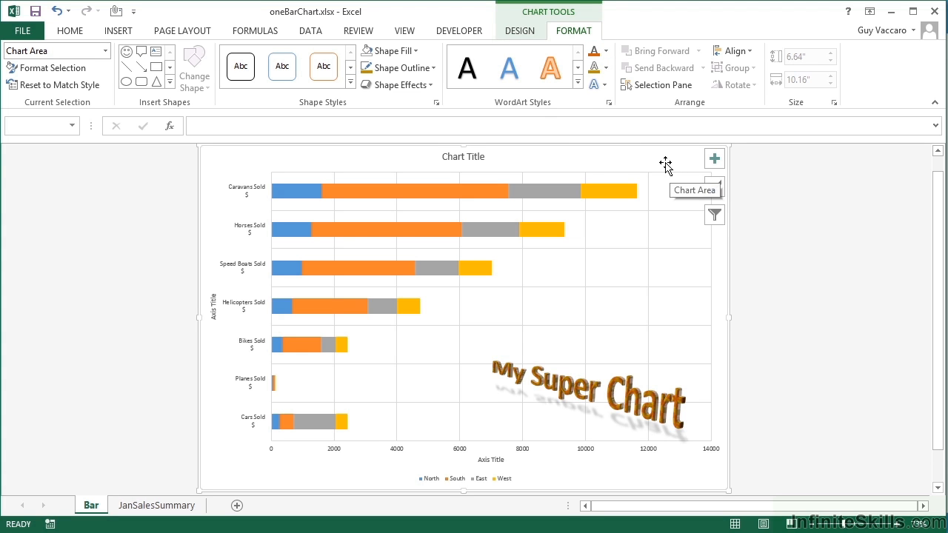
mouse_move(503, 49)
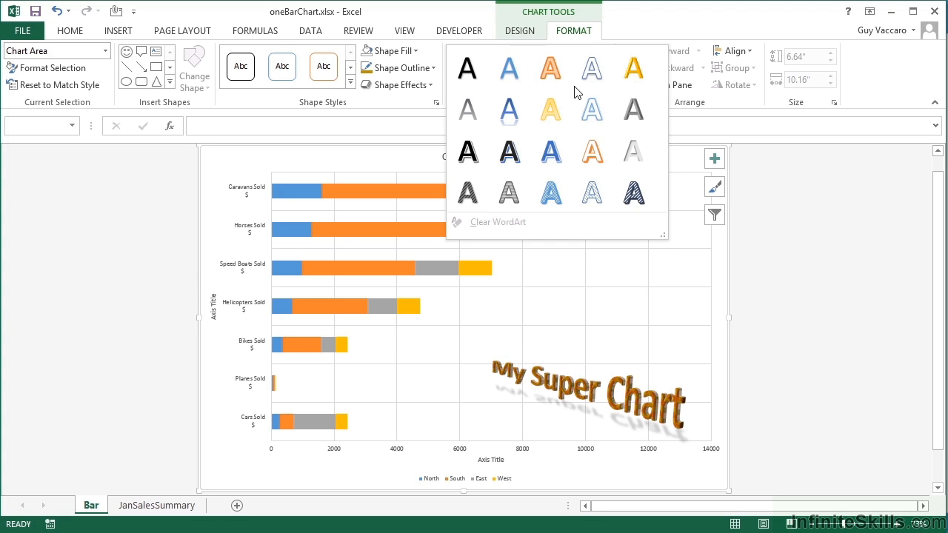
mouse_move(670, 117)
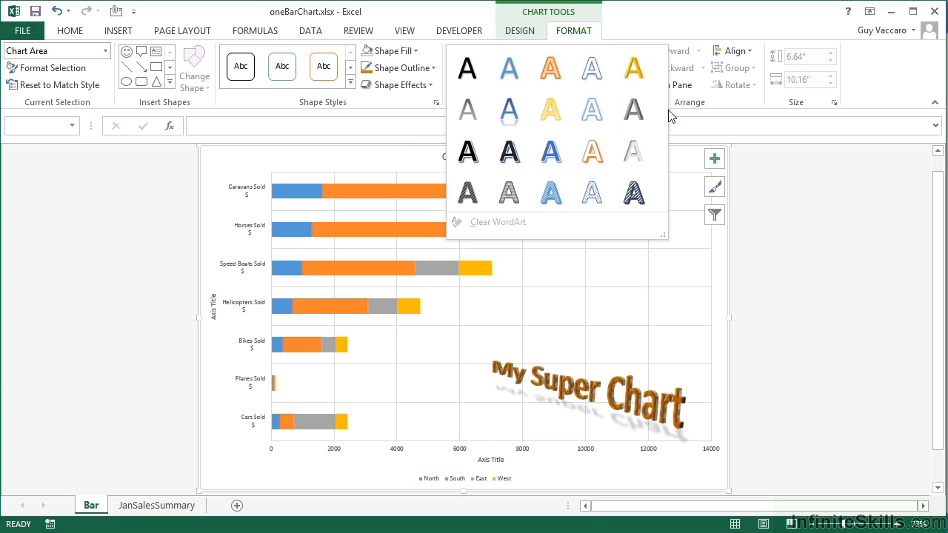
click(608, 56)
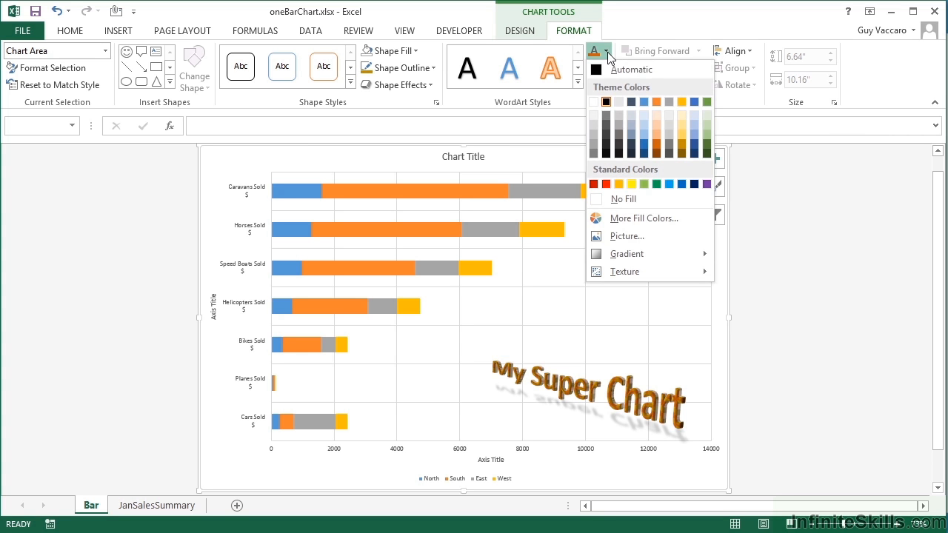
click(608, 69)
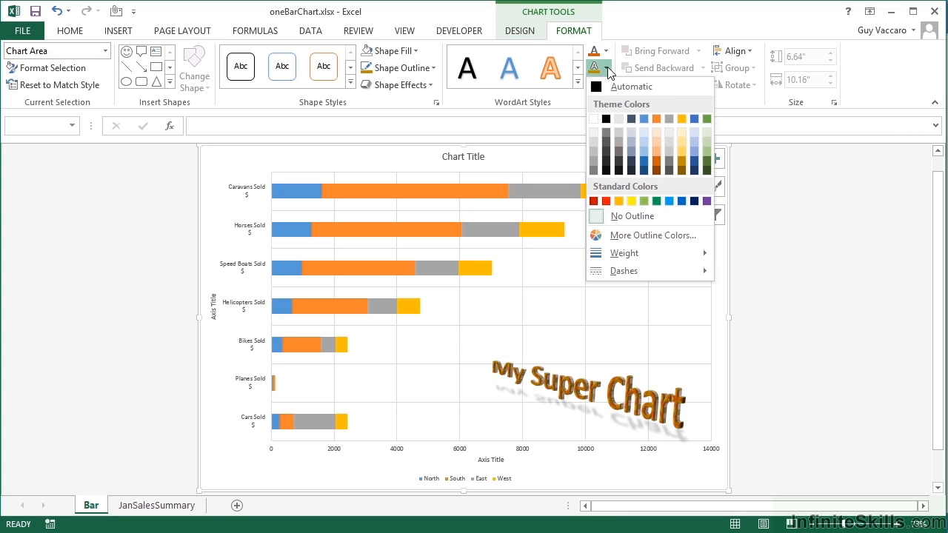
click(597, 86)
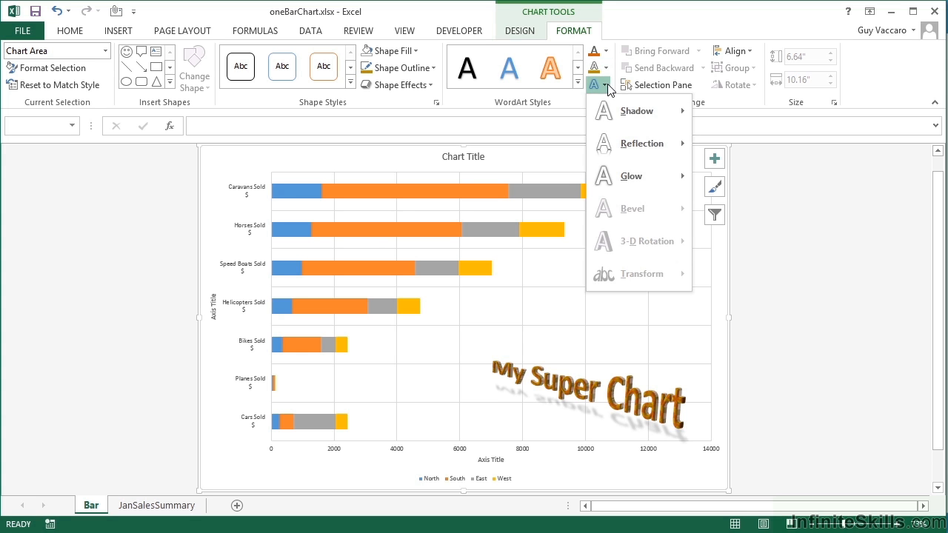
Restyle all chart text with the blue hard-shadow WordArt style and add a reflection
click(578, 82)
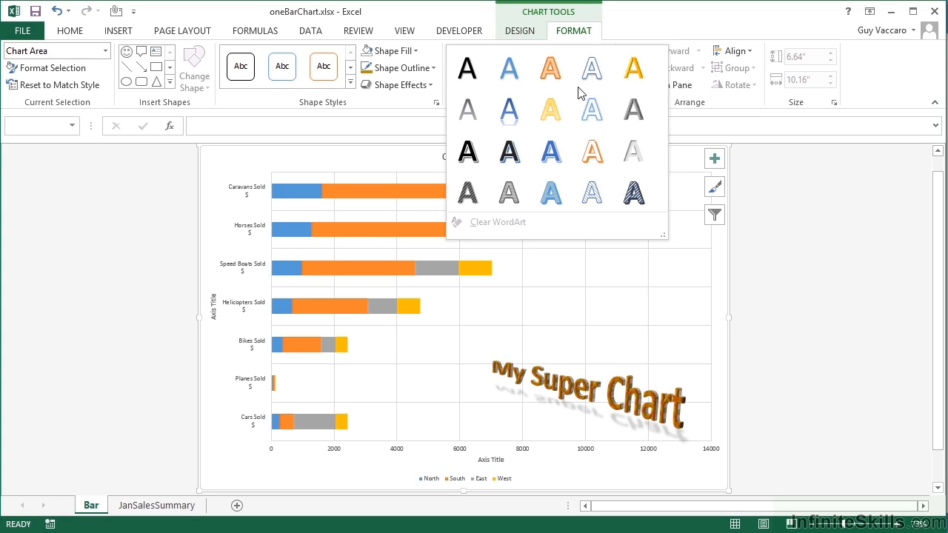
mouse_move(550, 150)
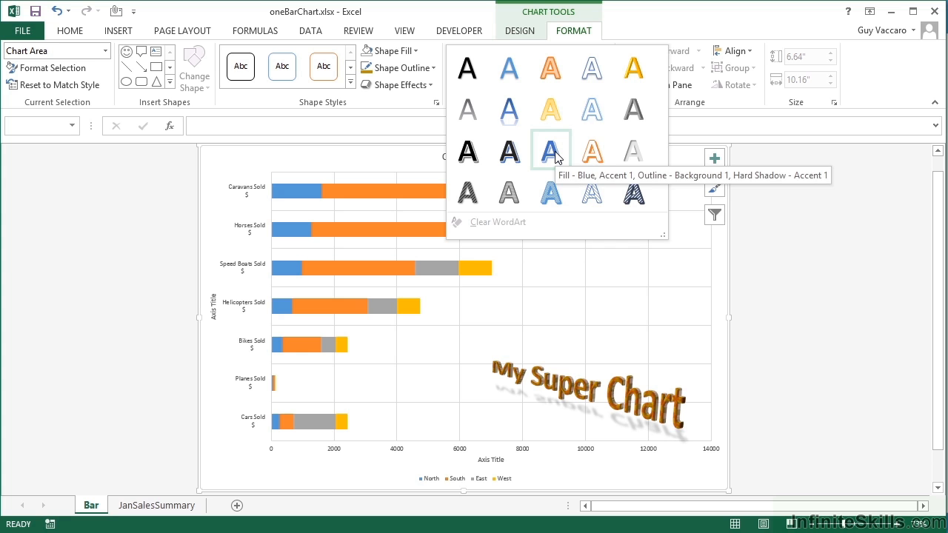
click(551, 151)
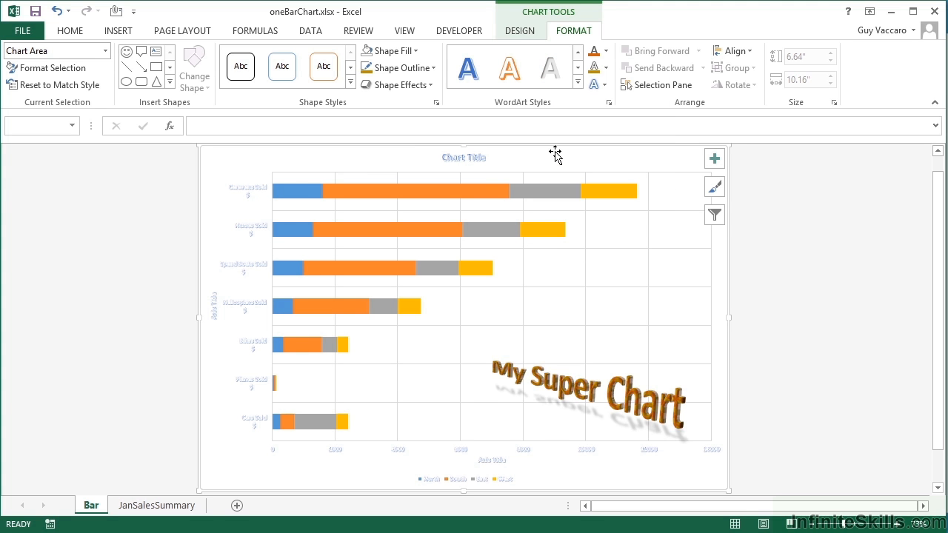
mouse_move(309, 167)
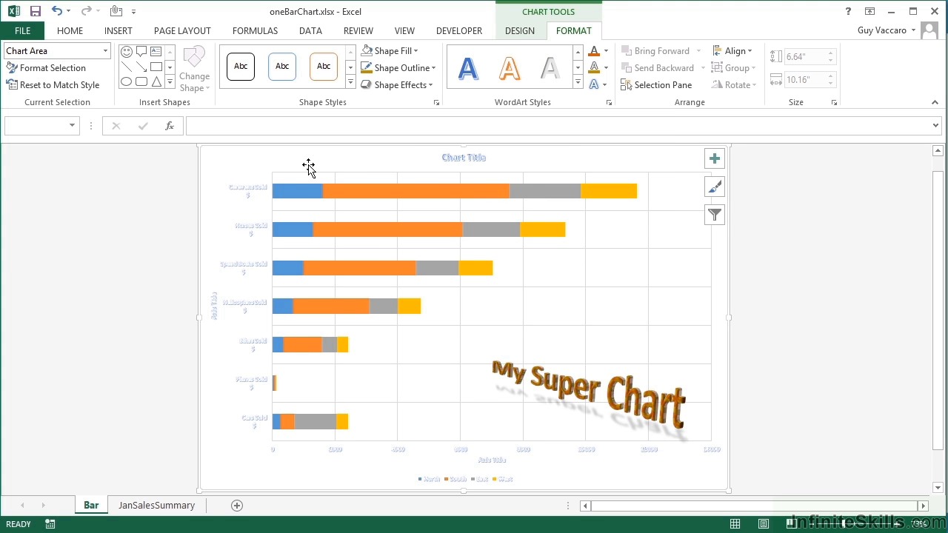
mouse_move(384, 455)
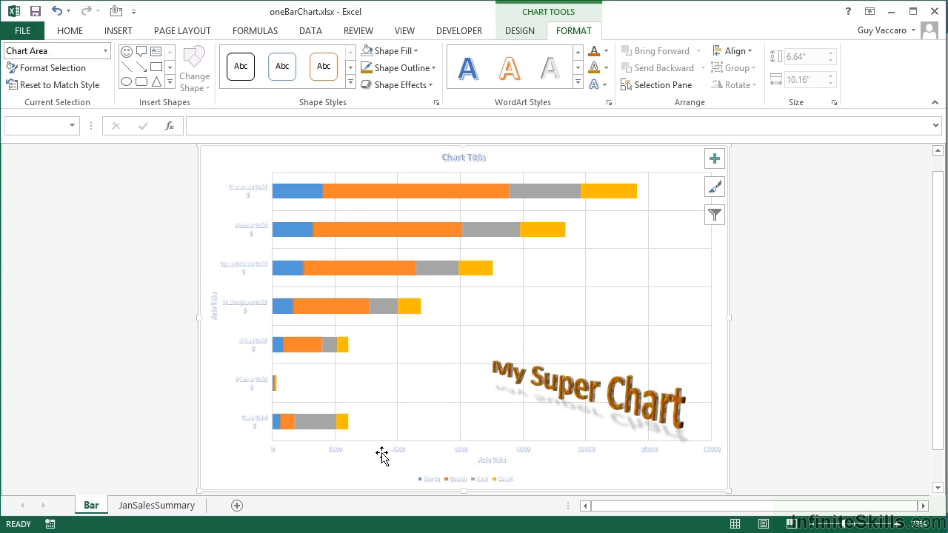
mouse_move(384, 450)
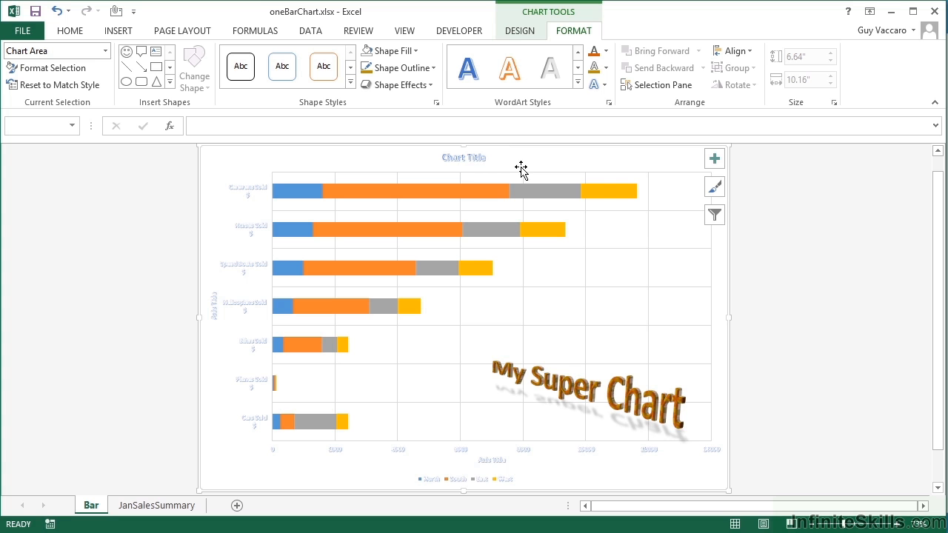
mouse_move(554, 161)
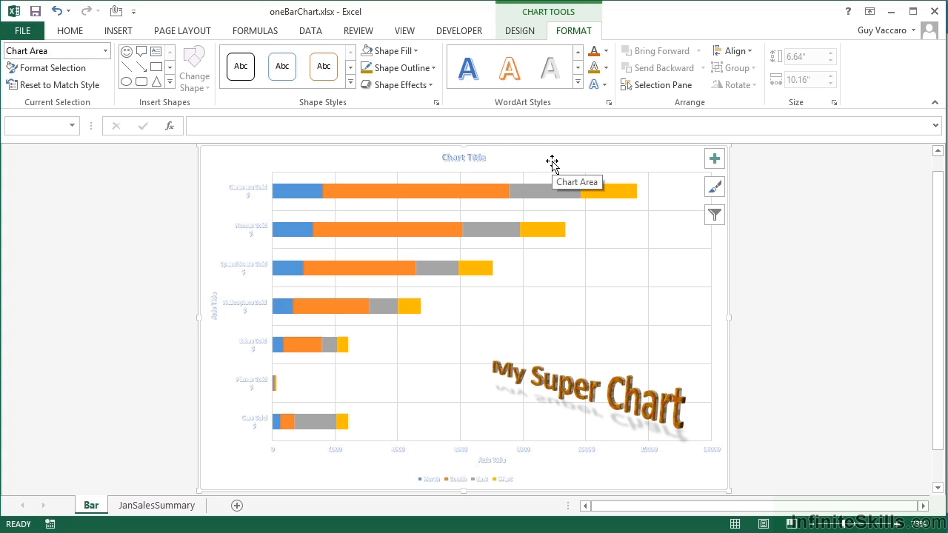
mouse_move(571, 104)
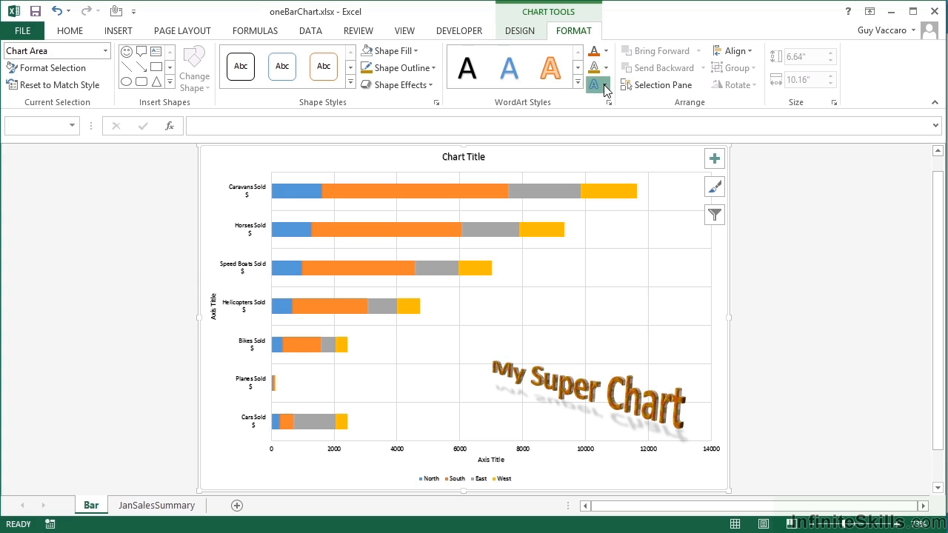
click(598, 84)
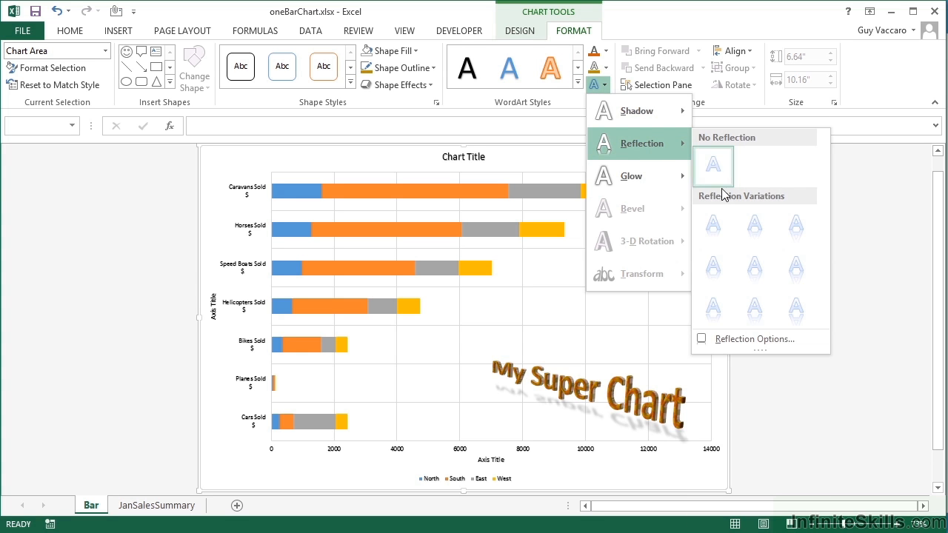
click(713, 166)
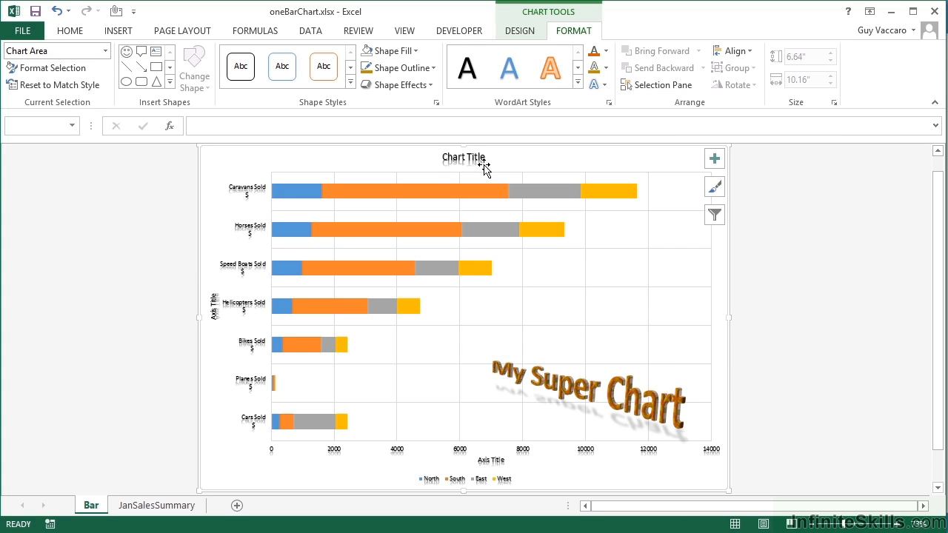
mouse_move(517, 459)
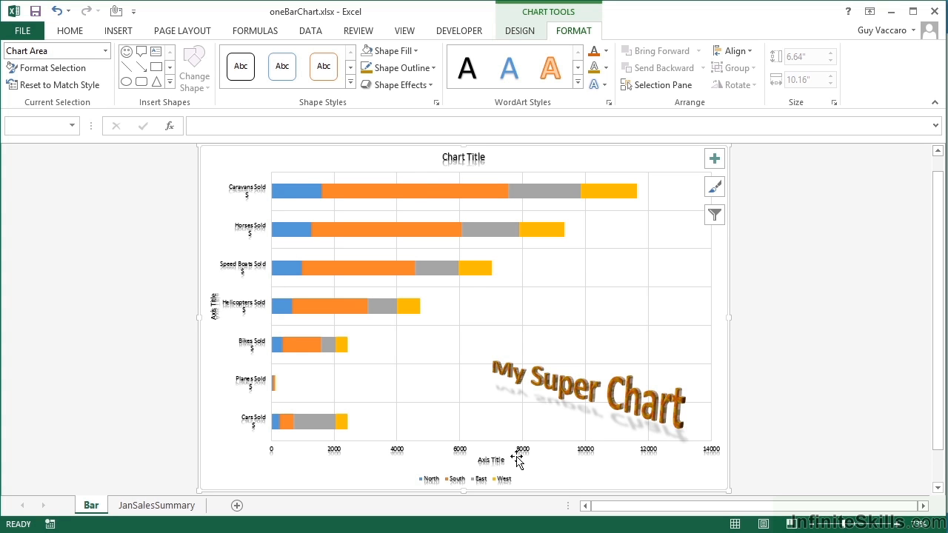
mouse_move(506, 374)
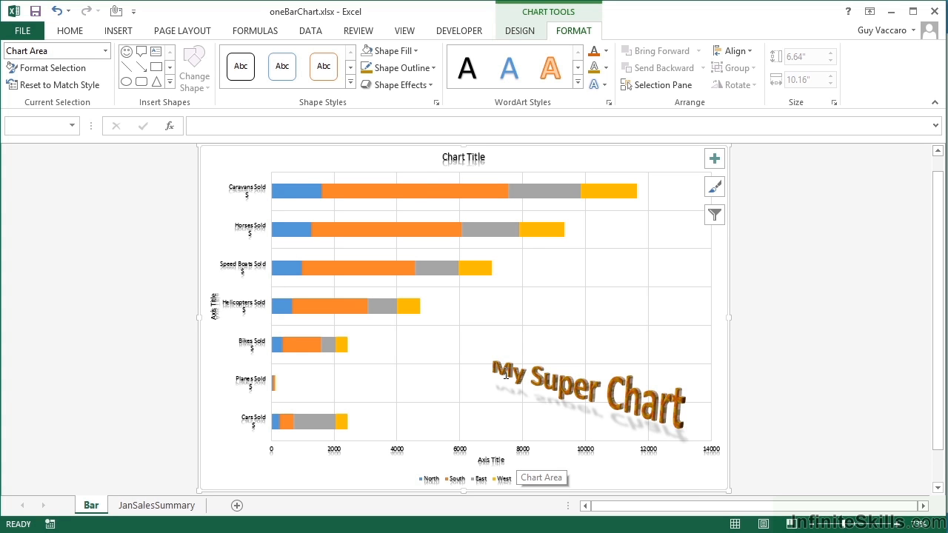
Set the chart text outline to No Outline, making titles, labels and legend vanish
click(606, 68)
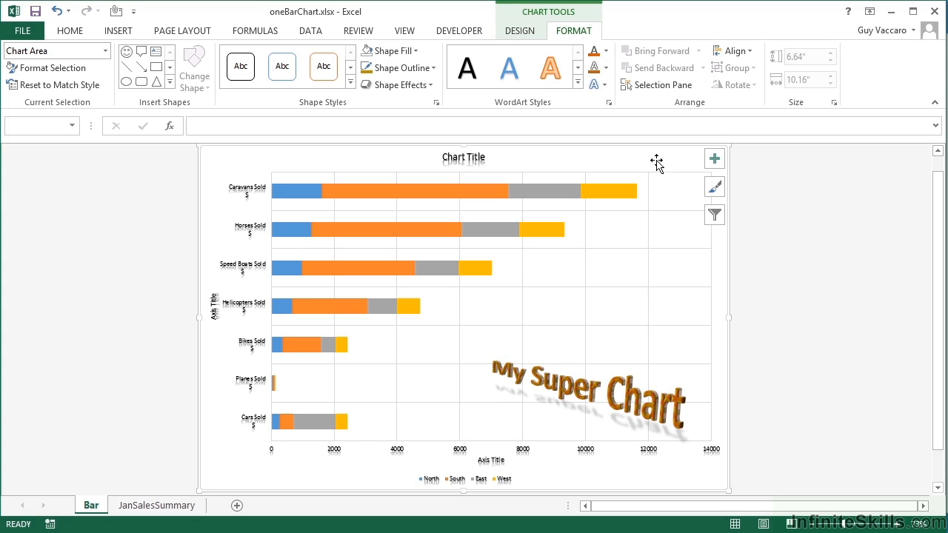
click(598, 51)
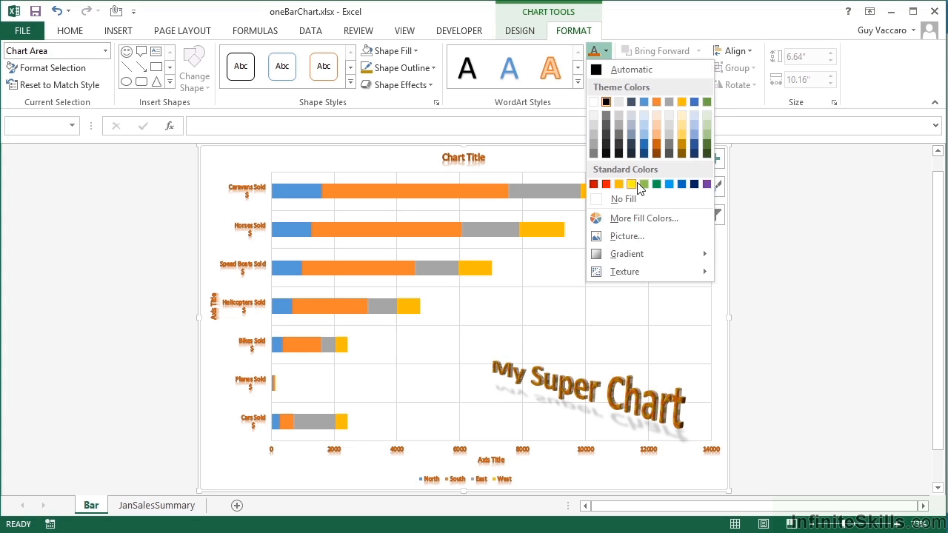
mouse_move(632, 180)
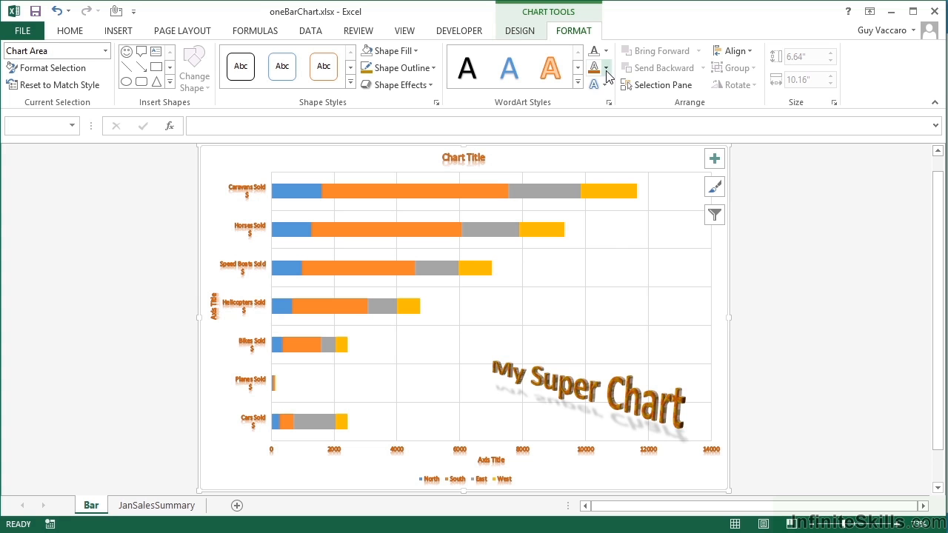
click(606, 68)
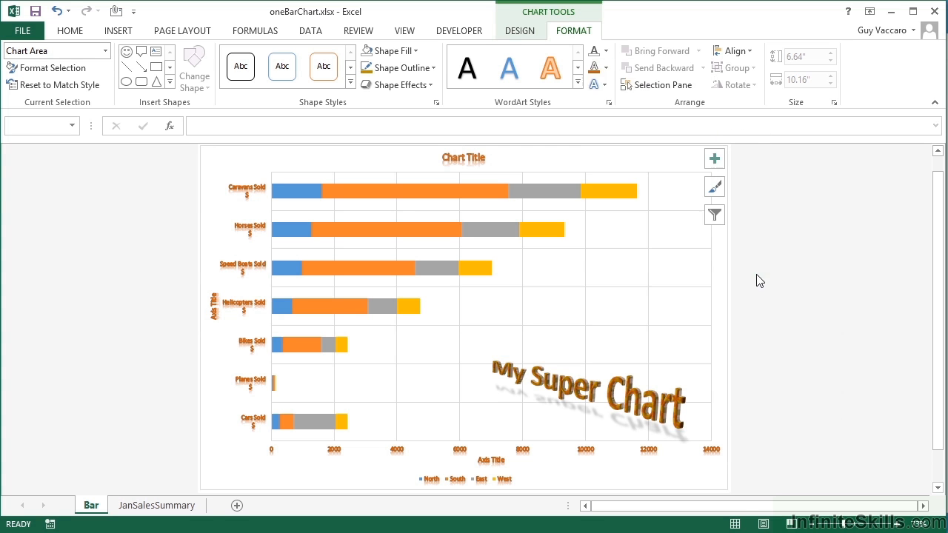
mouse_move(543, 187)
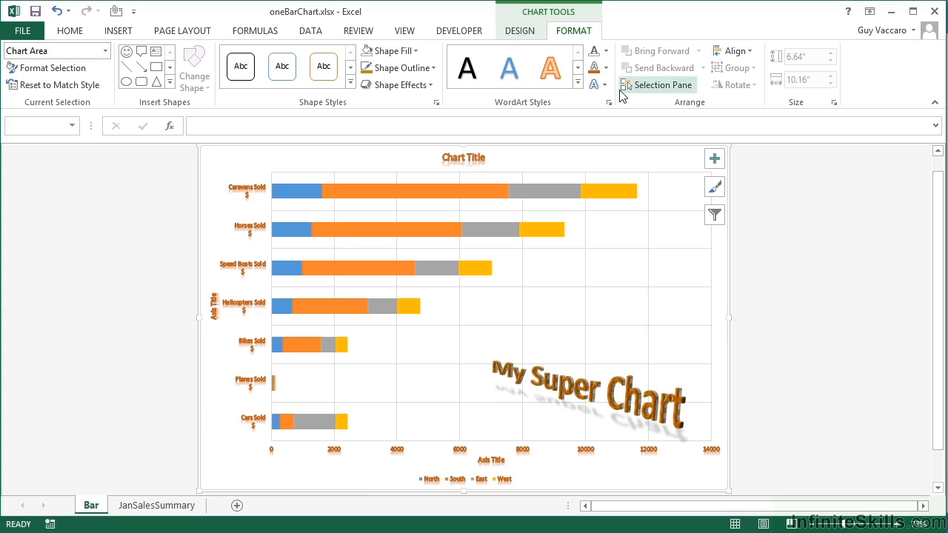
click(598, 68)
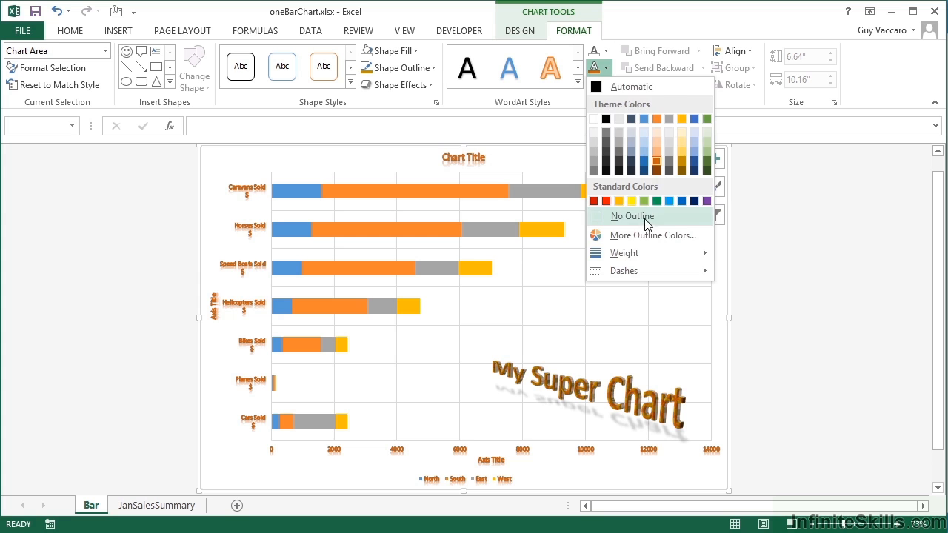
click(632, 216)
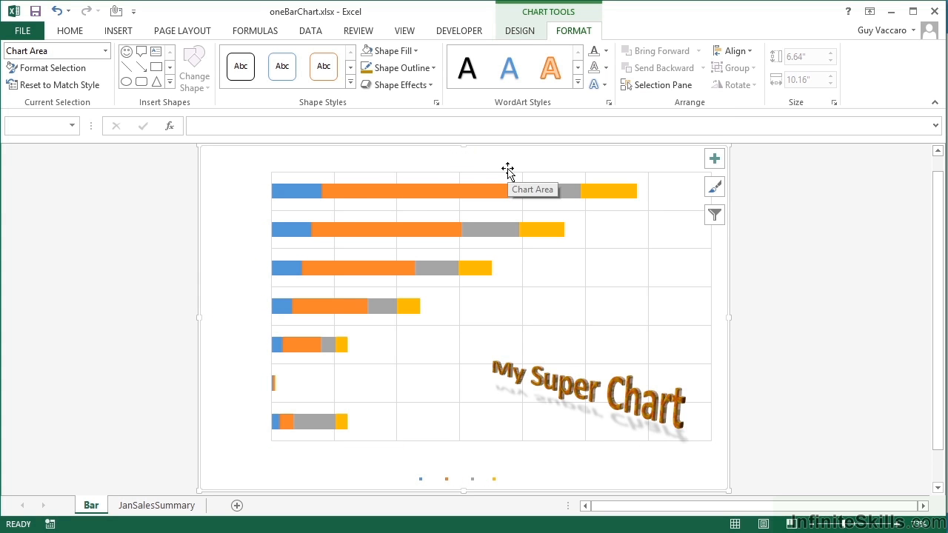
click(593, 51)
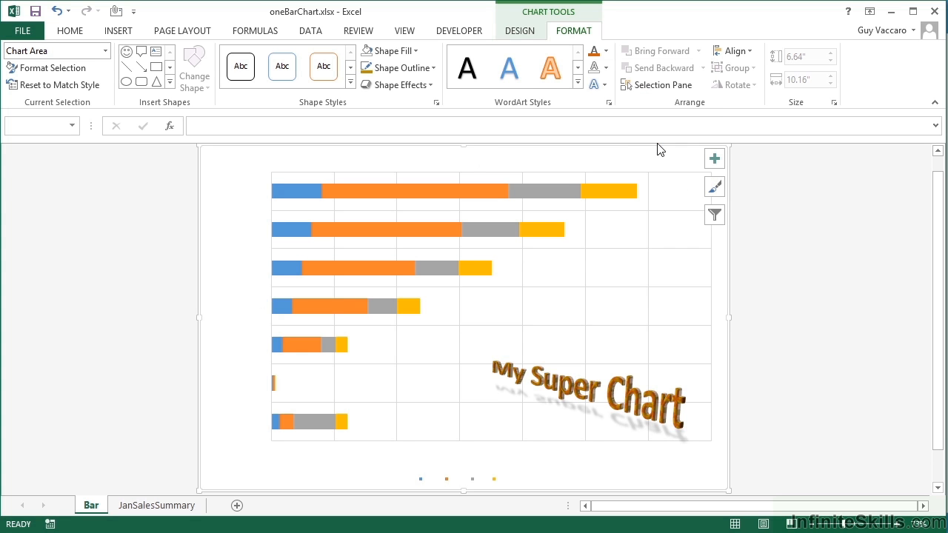
Undo the outline removal to restore orange chart text, then view WordArt and chart Format options
click(715, 158)
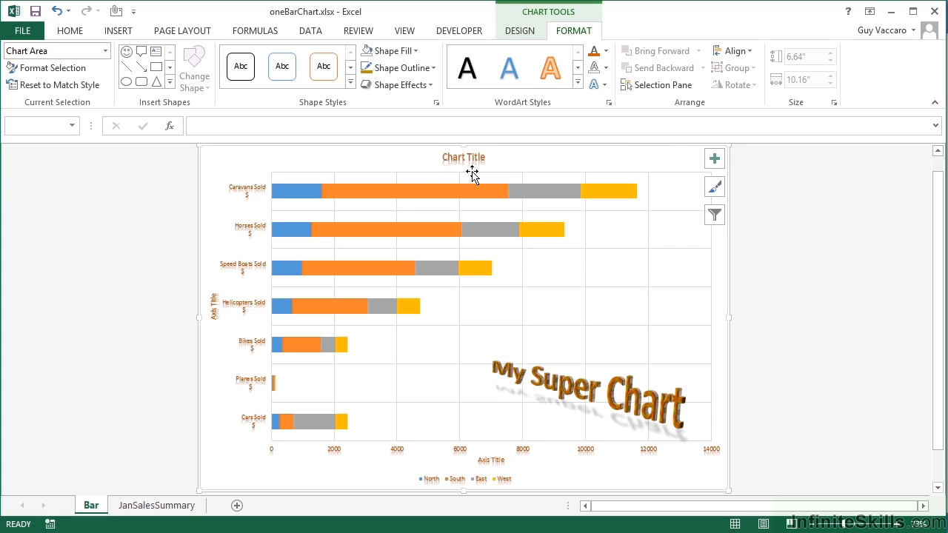
mouse_move(498, 168)
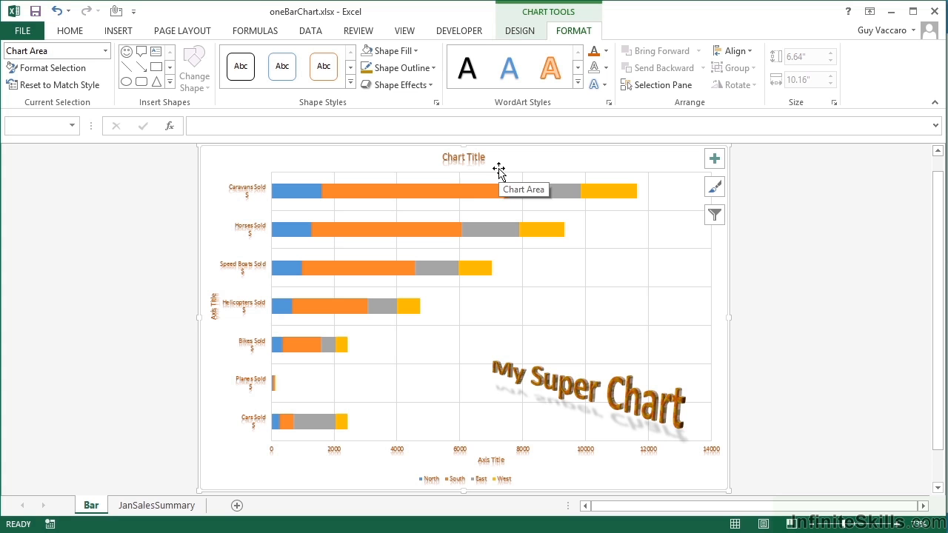
mouse_move(514, 111)
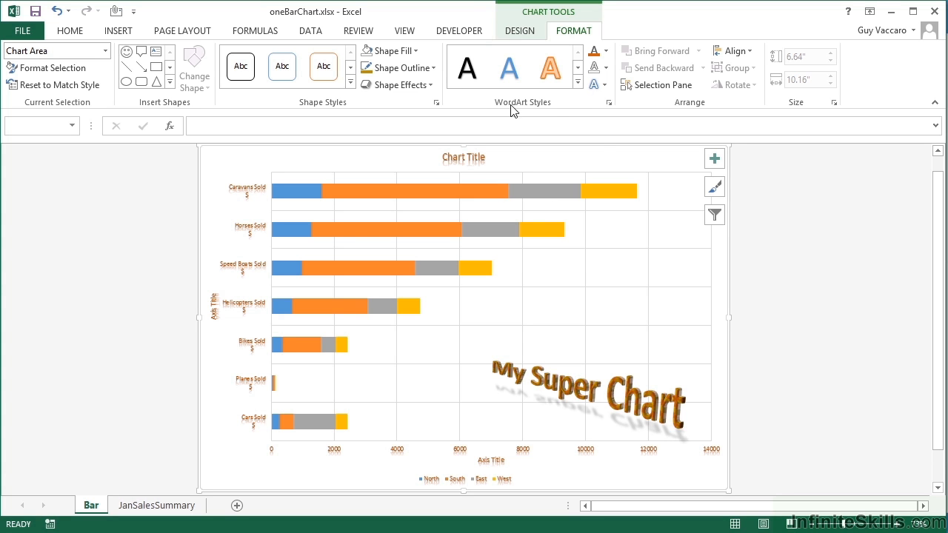
mouse_move(595, 420)
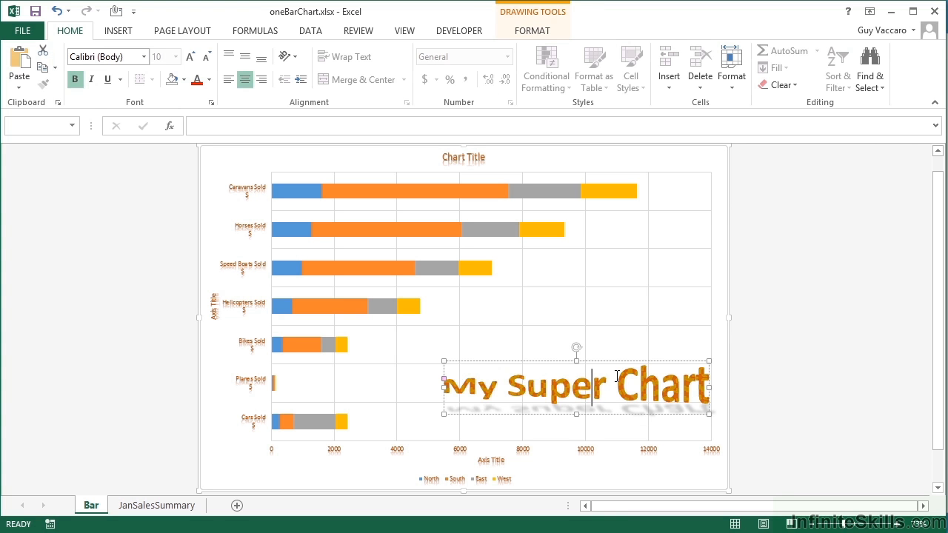
click(532, 30)
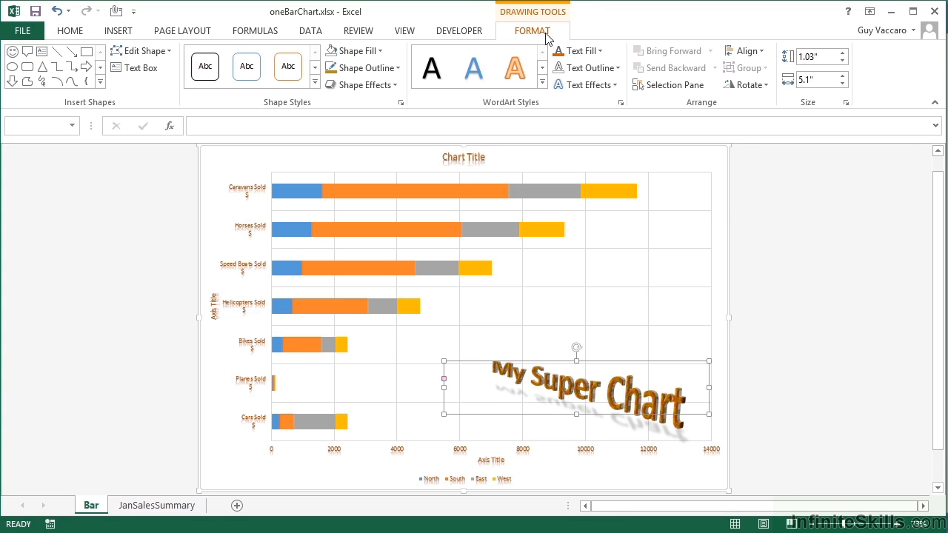
mouse_move(576, 67)
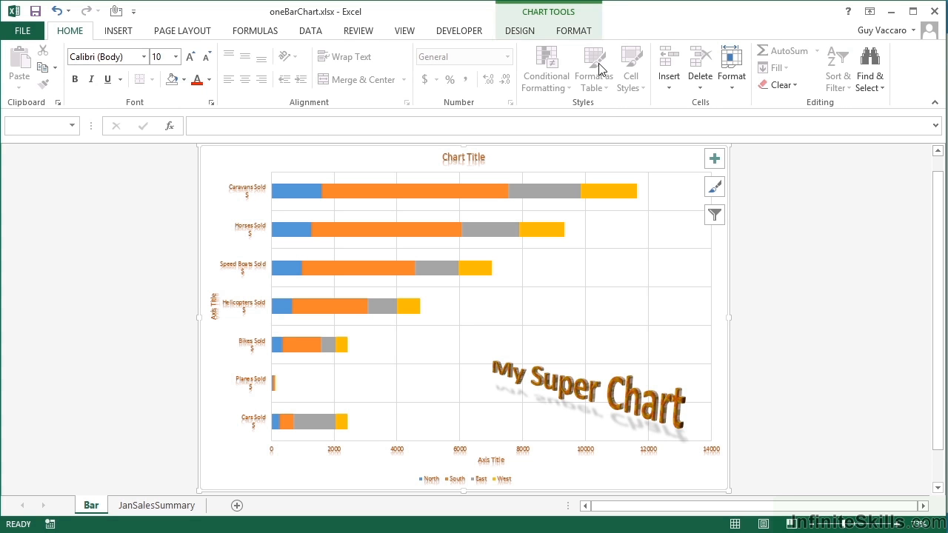
click(574, 31)
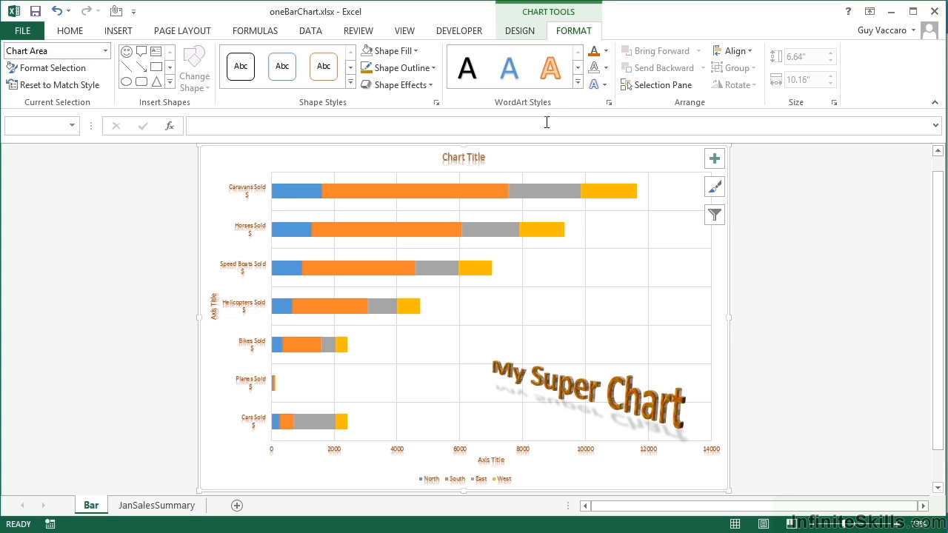
mouse_move(588, 107)
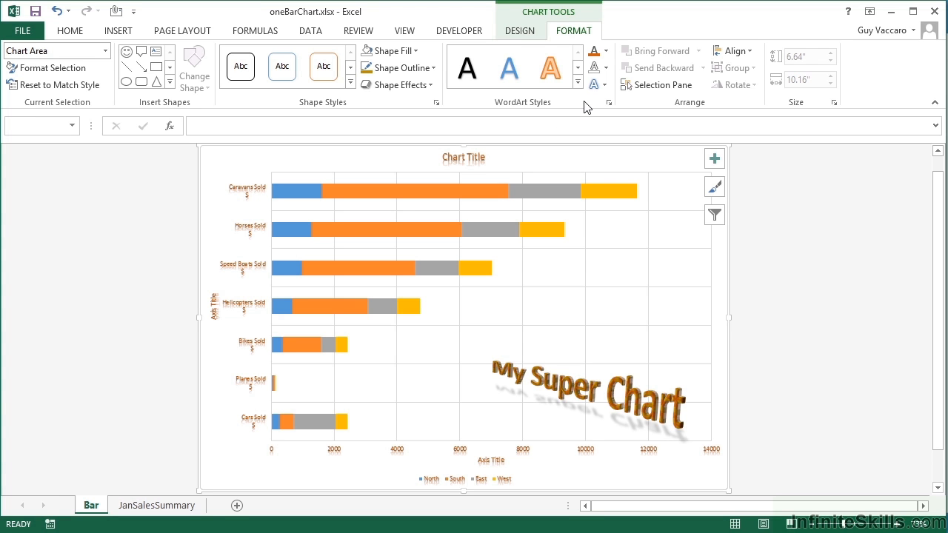
mouse_move(510, 67)
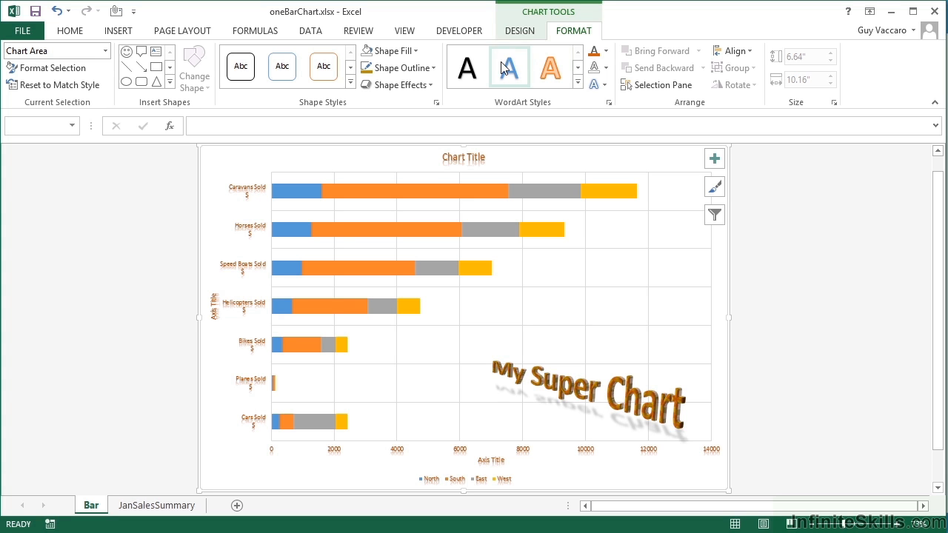
mouse_move(578, 83)
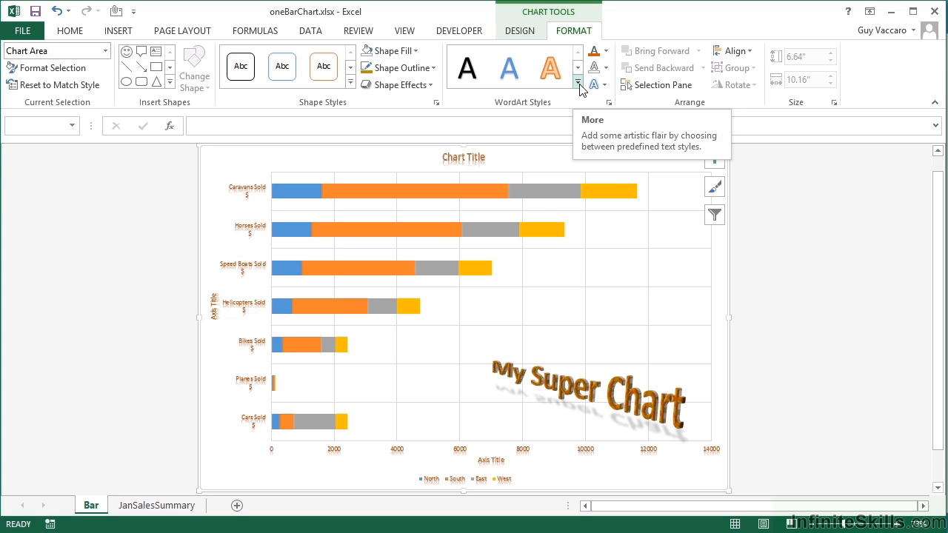
mouse_move(577, 106)
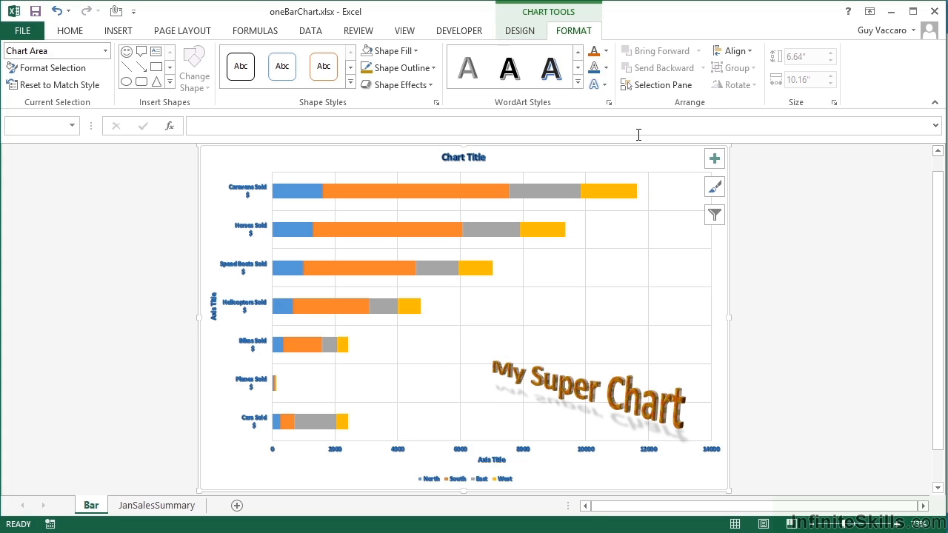
mouse_move(592, 104)
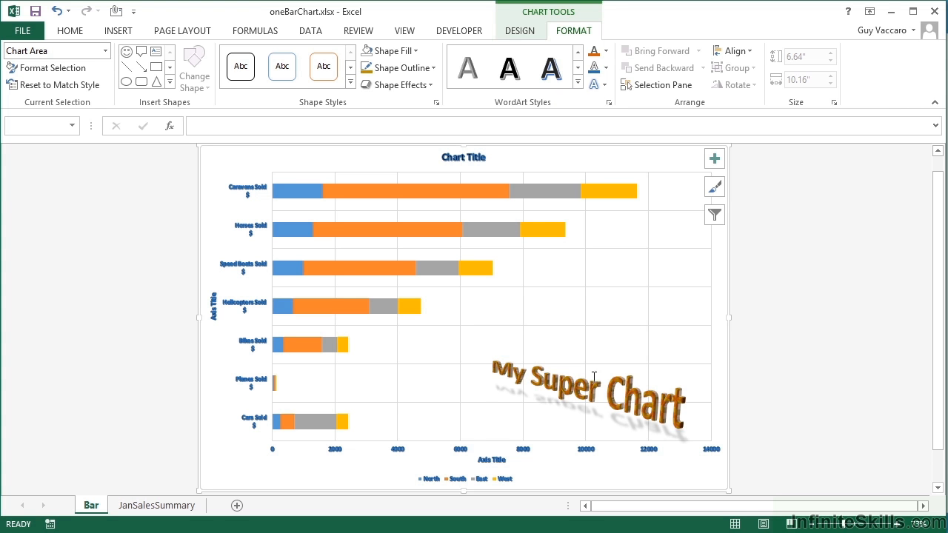
Give the chart title, axis labels and legend a bold dark-blue shadowed WordArt style
click(593, 392)
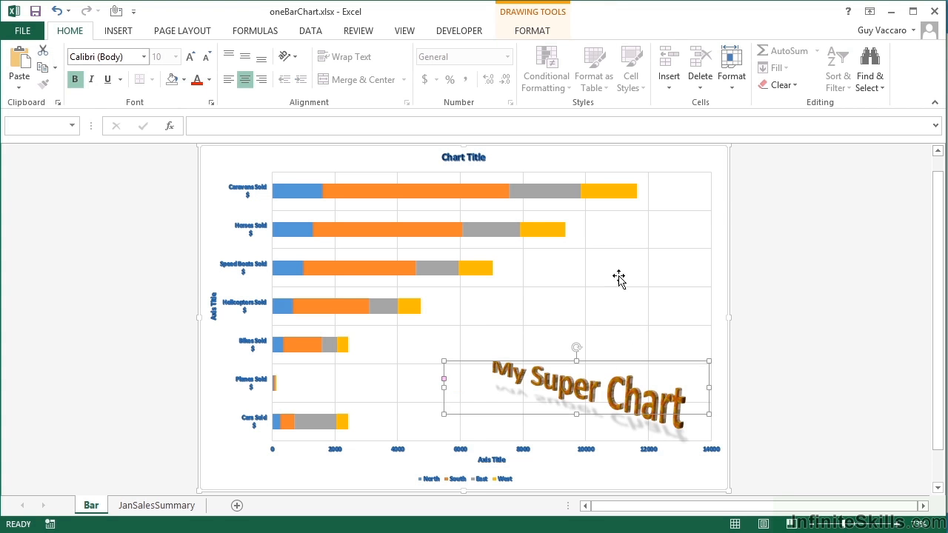
click(532, 30)
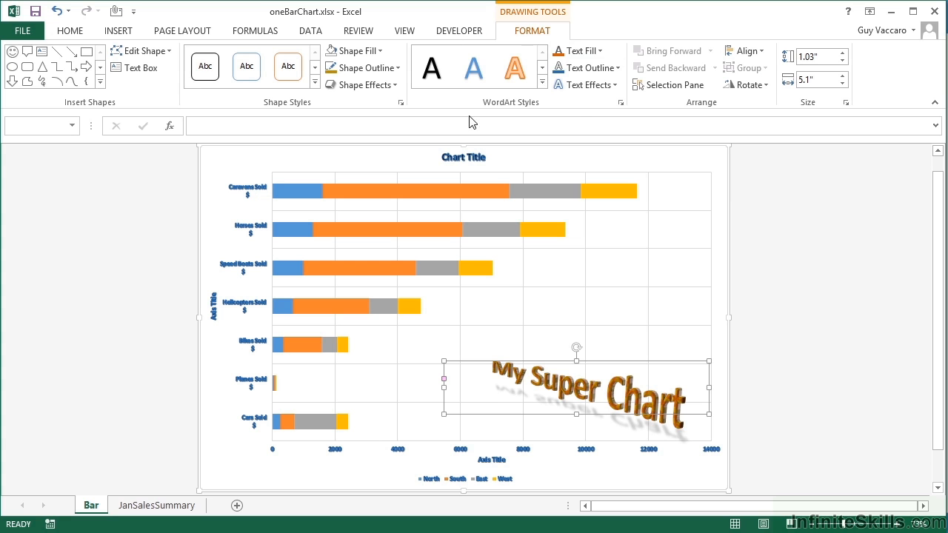
mouse_move(578, 119)
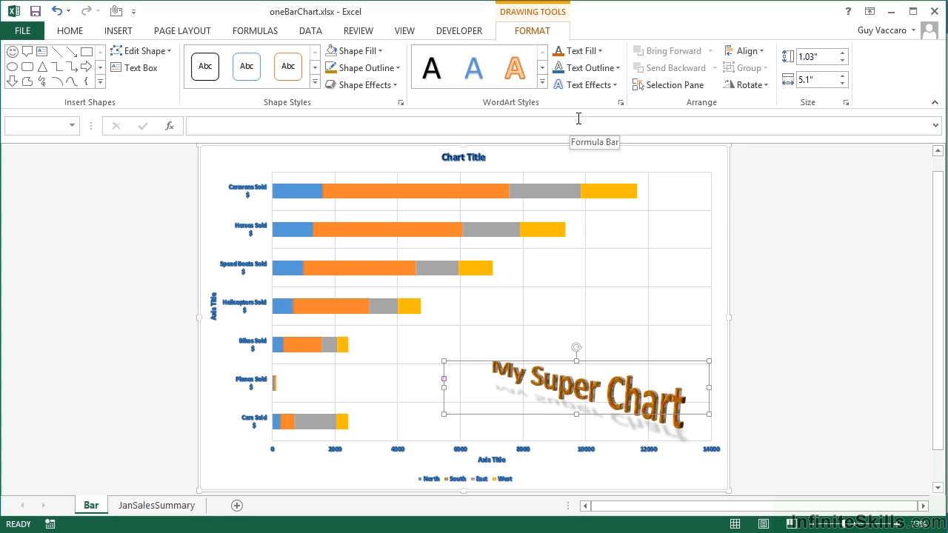
click(463, 157)
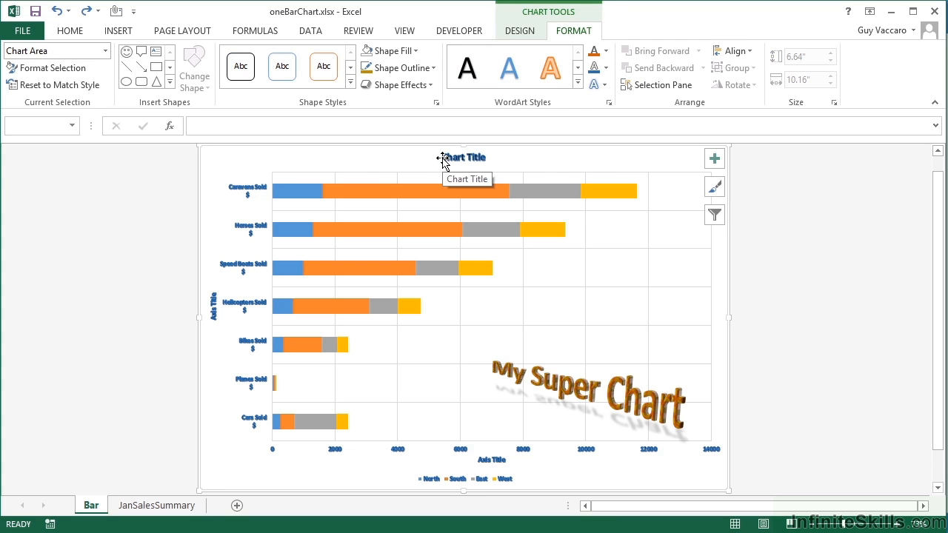
mouse_move(458, 167)
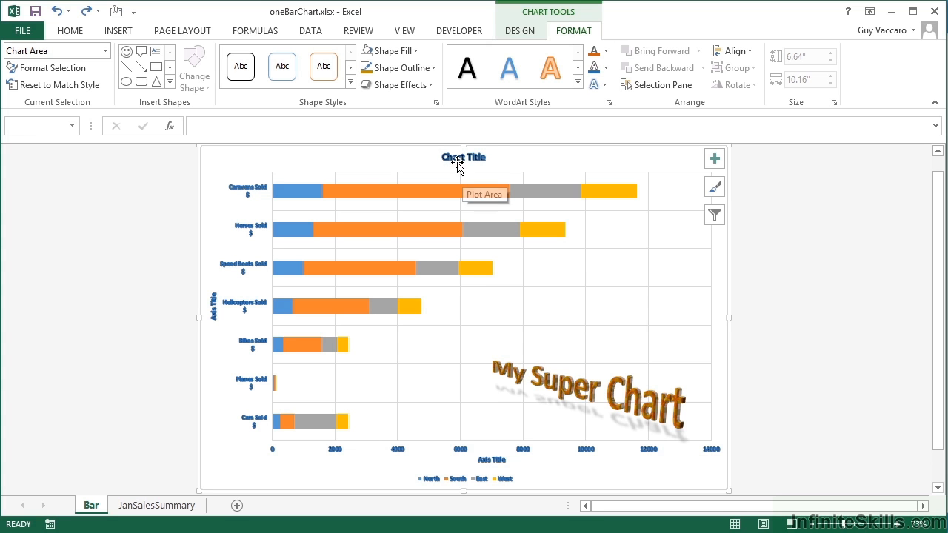
mouse_move(355, 321)
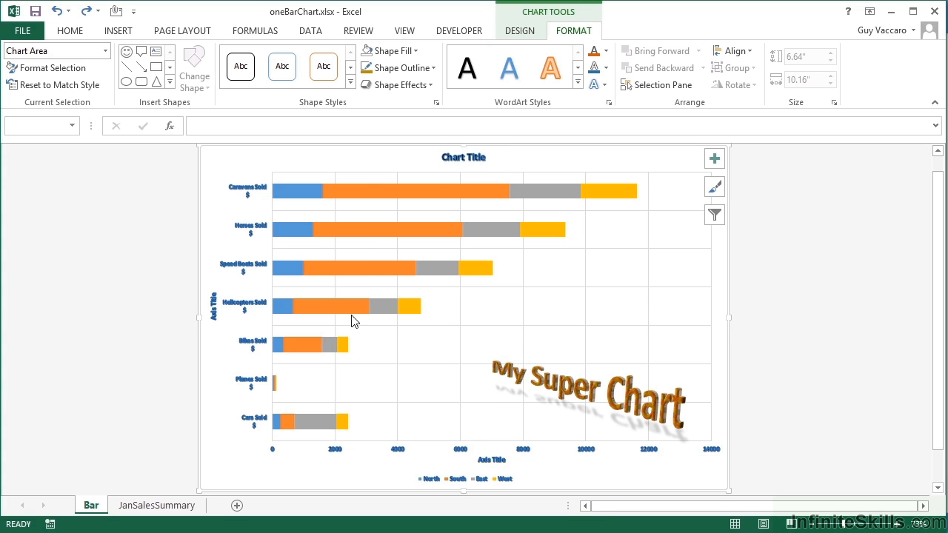
Give only the chart title a different WordArt style with a dark Theme Color text outline
click(464, 156)
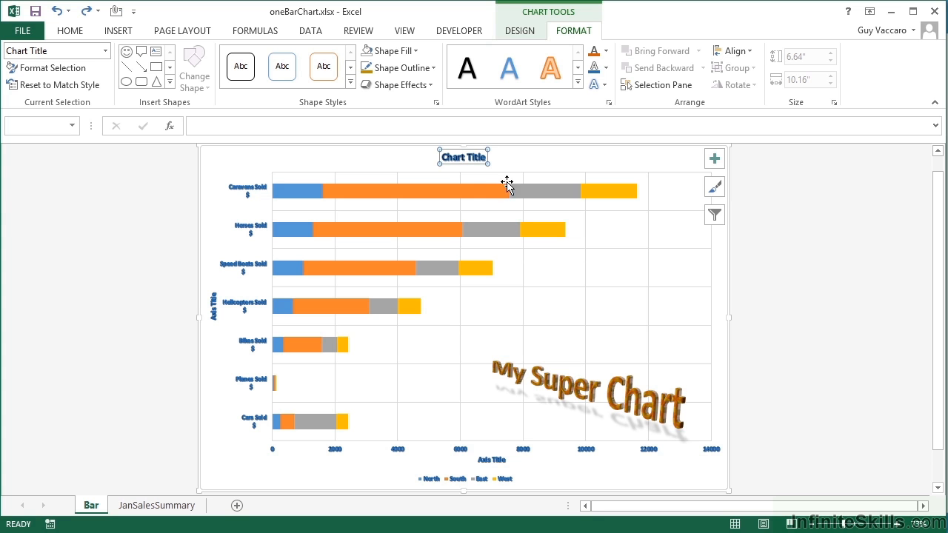
mouse_move(582, 100)
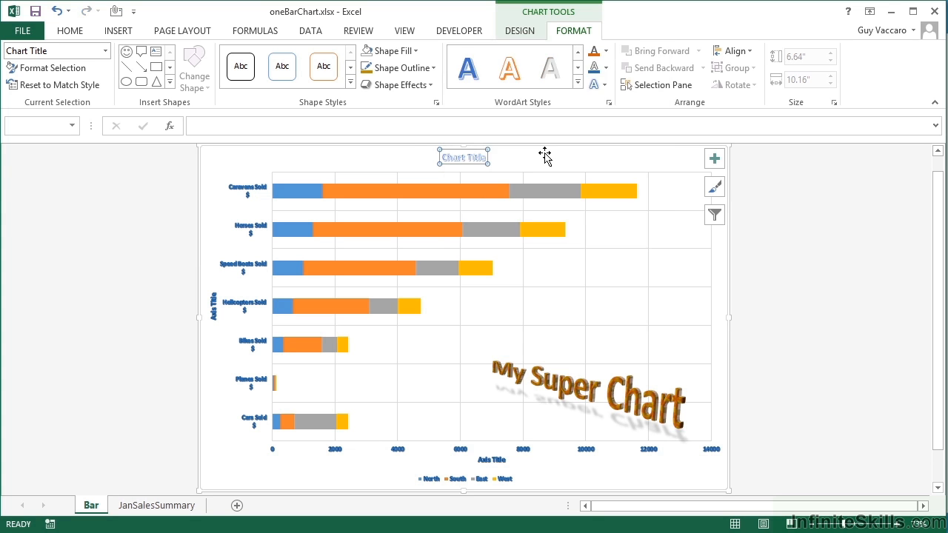
click(598, 85)
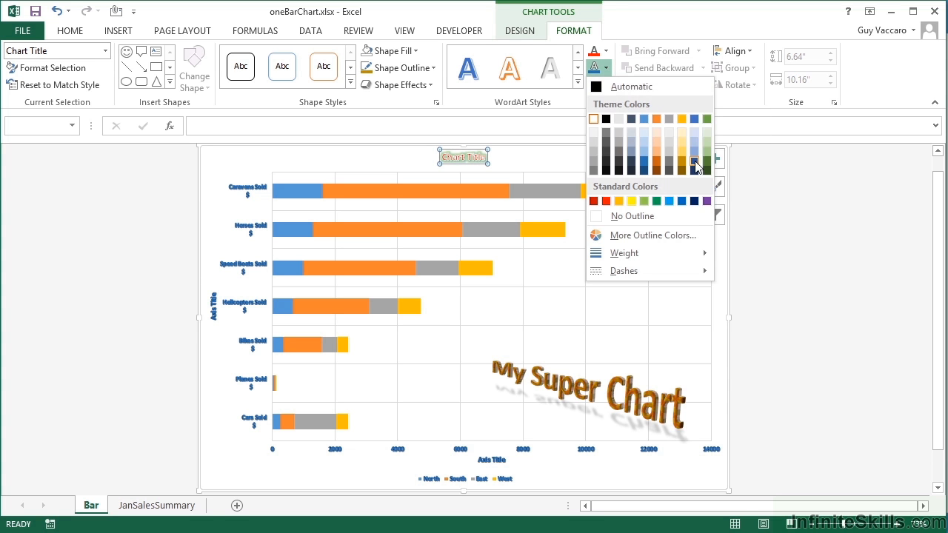
click(695, 164)
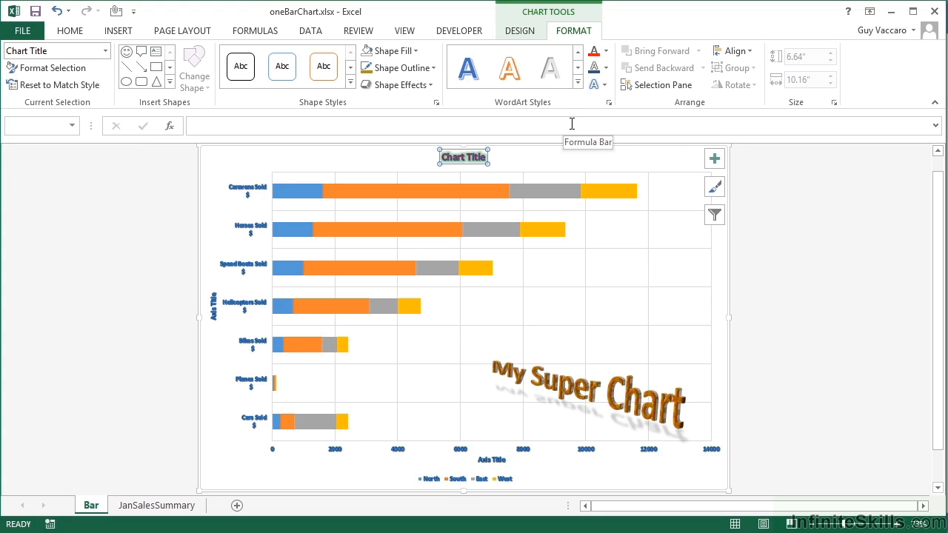
mouse_move(572, 97)
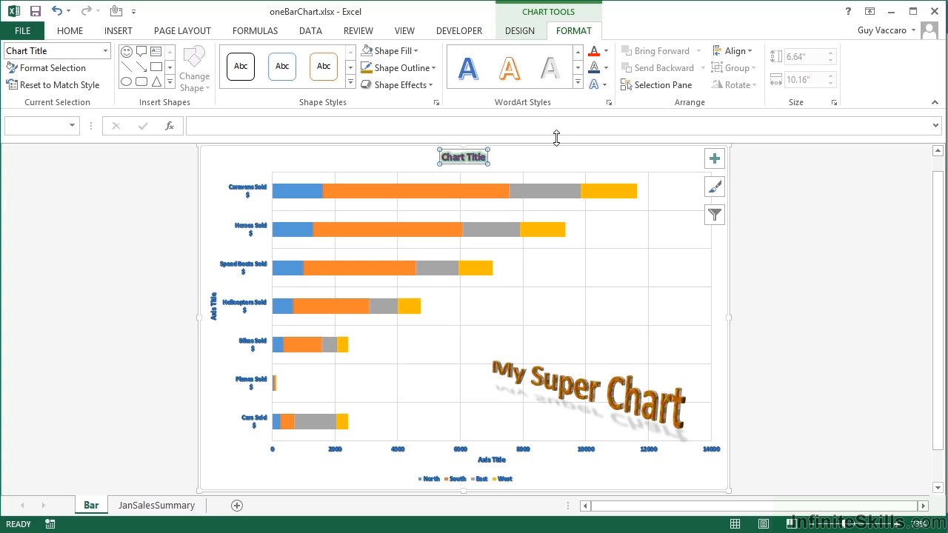
mouse_move(241, 326)
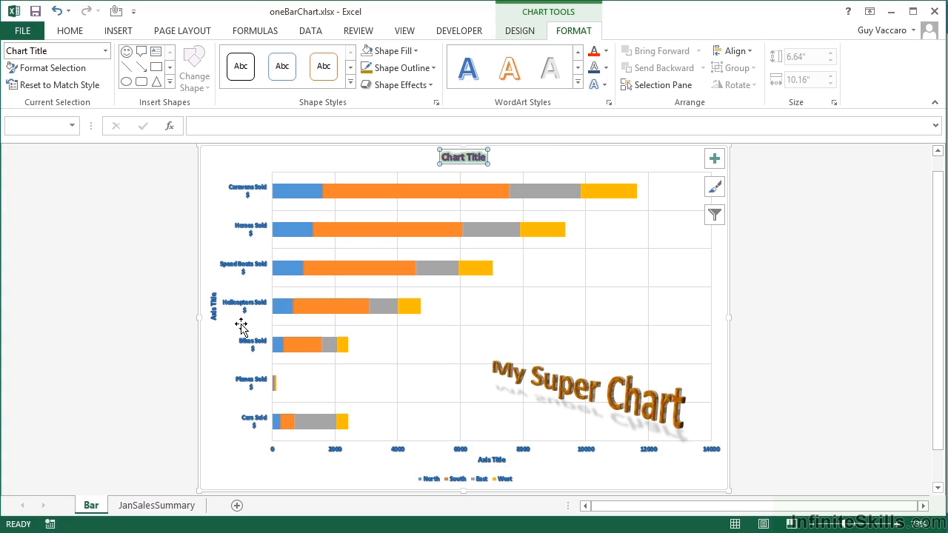
mouse_move(223, 322)
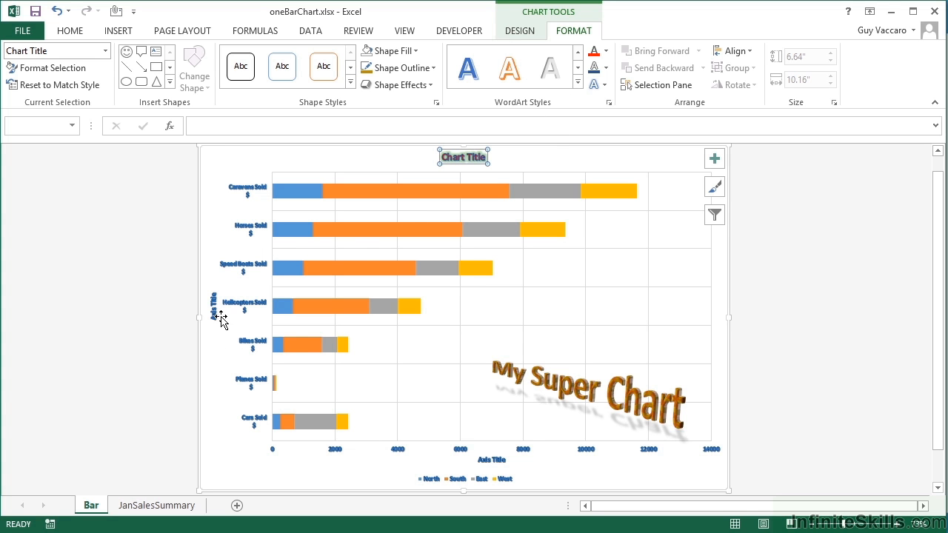